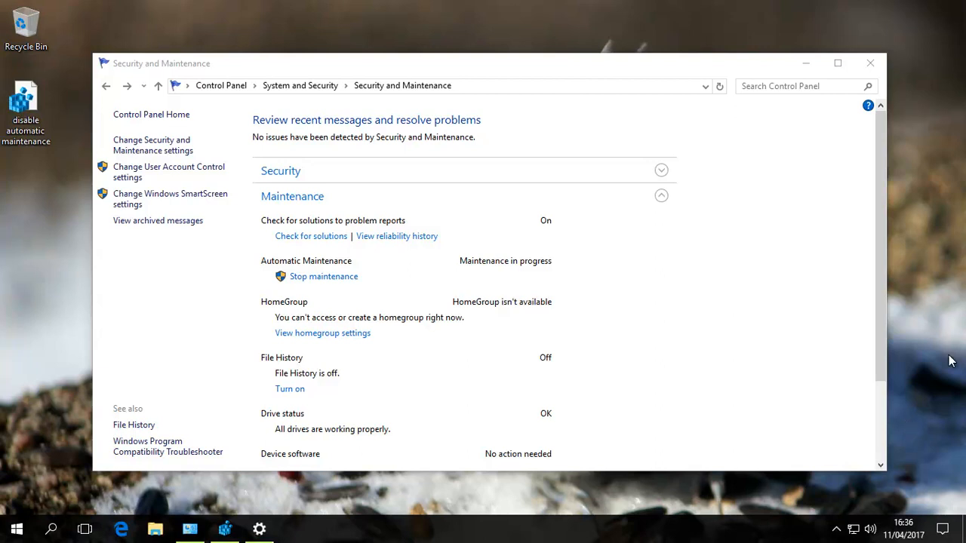
pyautogui.moveTo(940, 360)
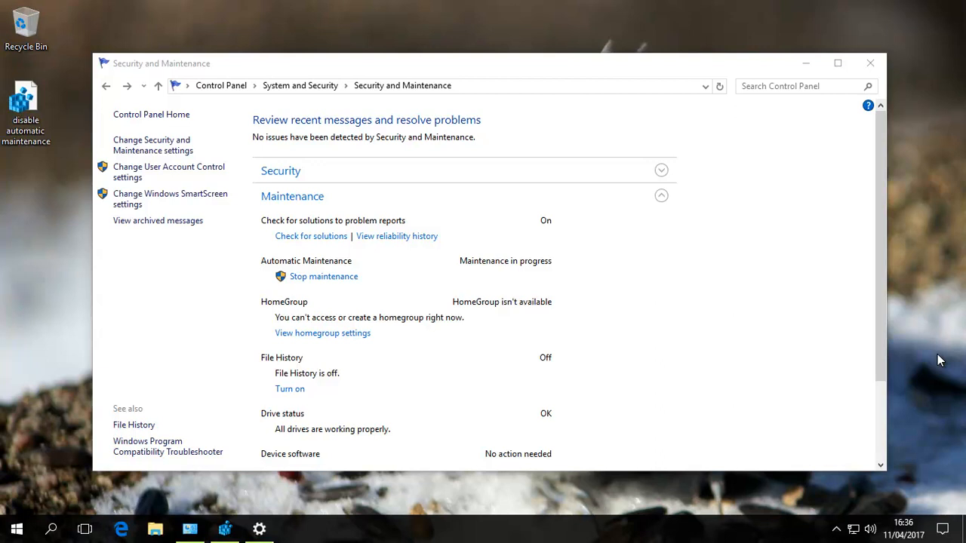
pyautogui.moveTo(323, 277)
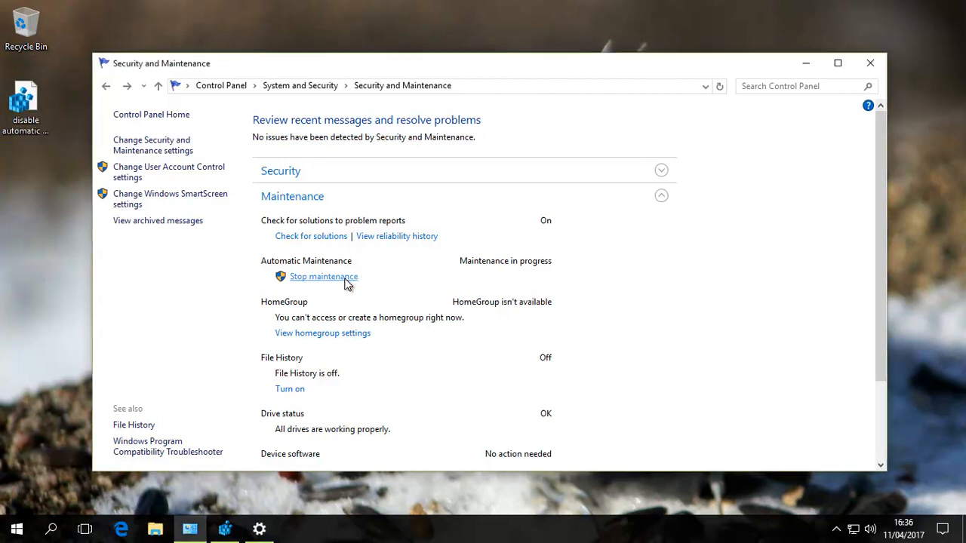
# Step: Stop the Automatic Maintenance run that is currently in progress
pyautogui.click(323, 276)
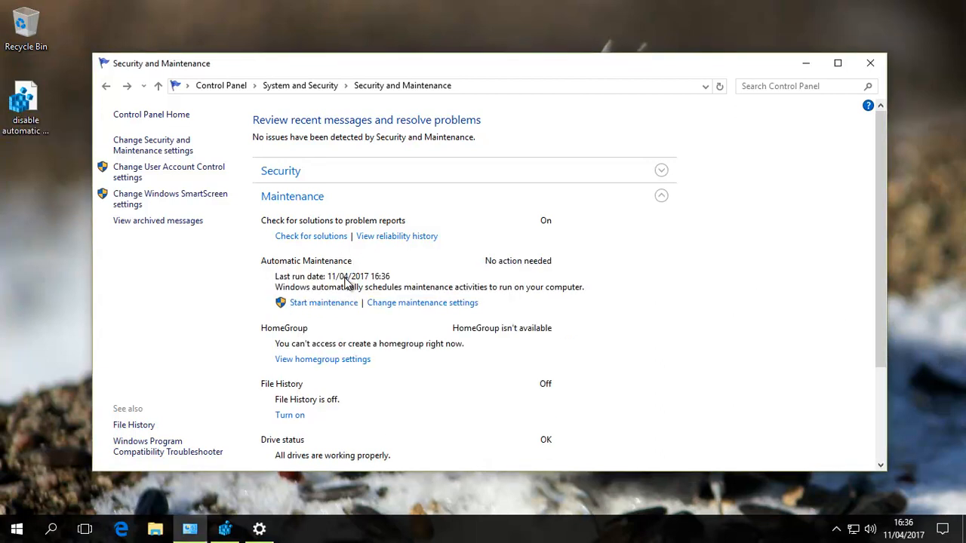
pyautogui.click(422, 302)
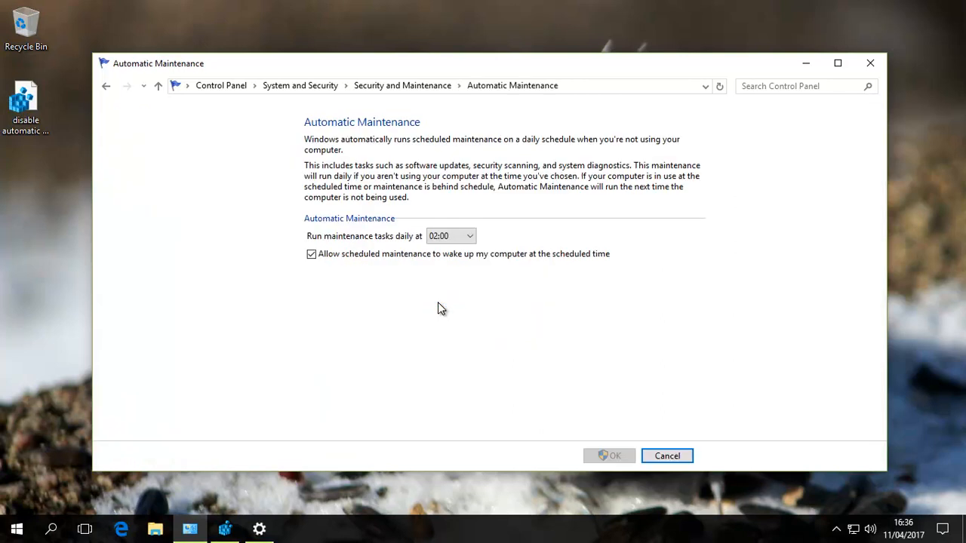
pyautogui.click(450, 236)
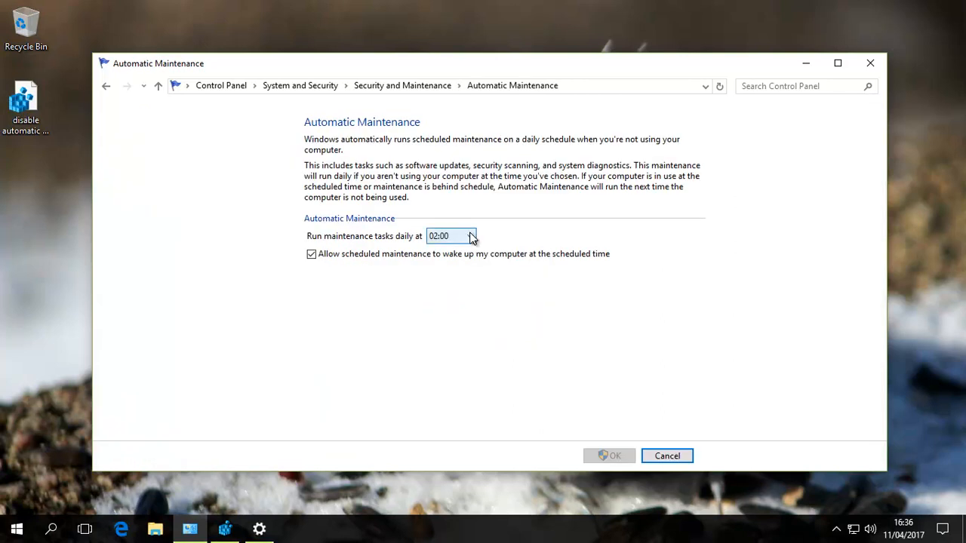
pyautogui.moveTo(439, 247)
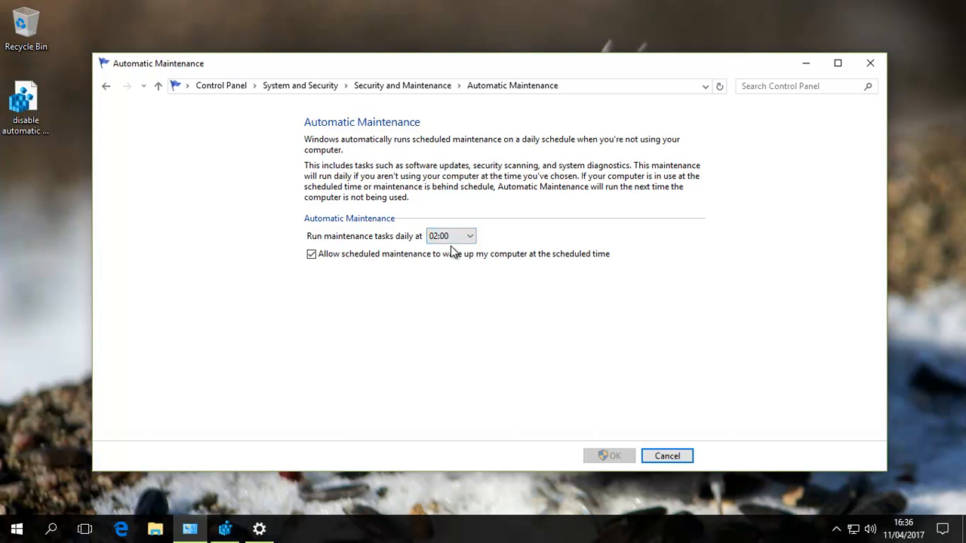
pyautogui.moveTo(584, 403)
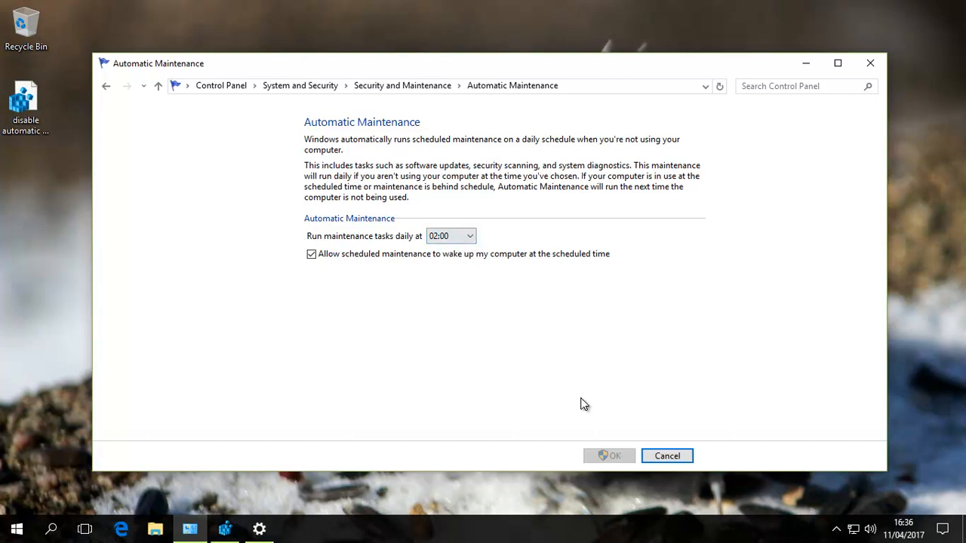
pyautogui.moveTo(646, 405)
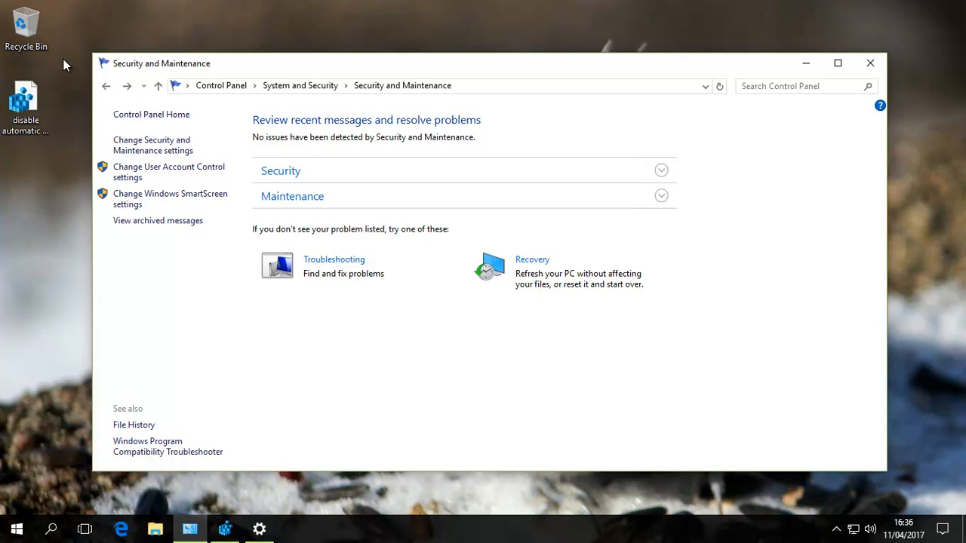
pyautogui.moveTo(578, 196)
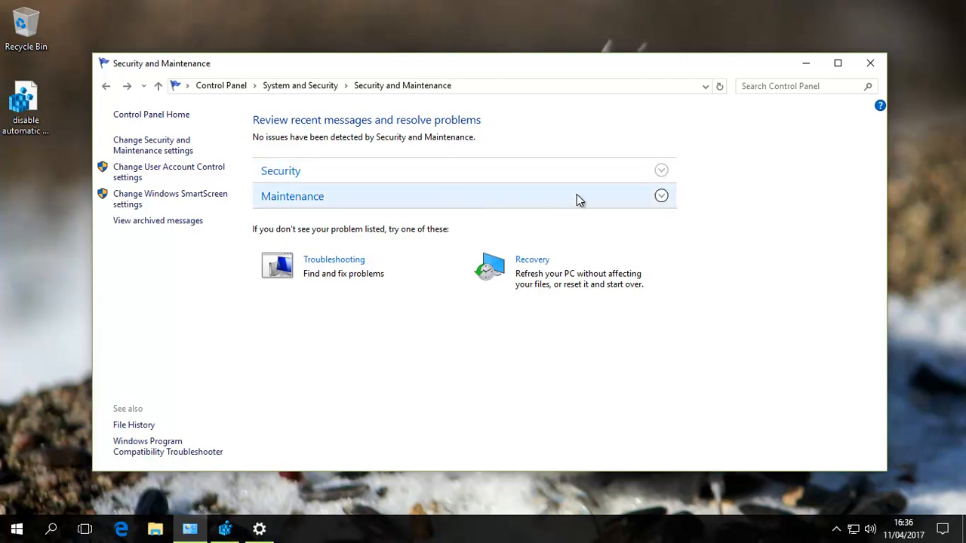
# Step: Expand the Maintenance section to show Automatic Maintenance needs no action
pyautogui.click(660, 196)
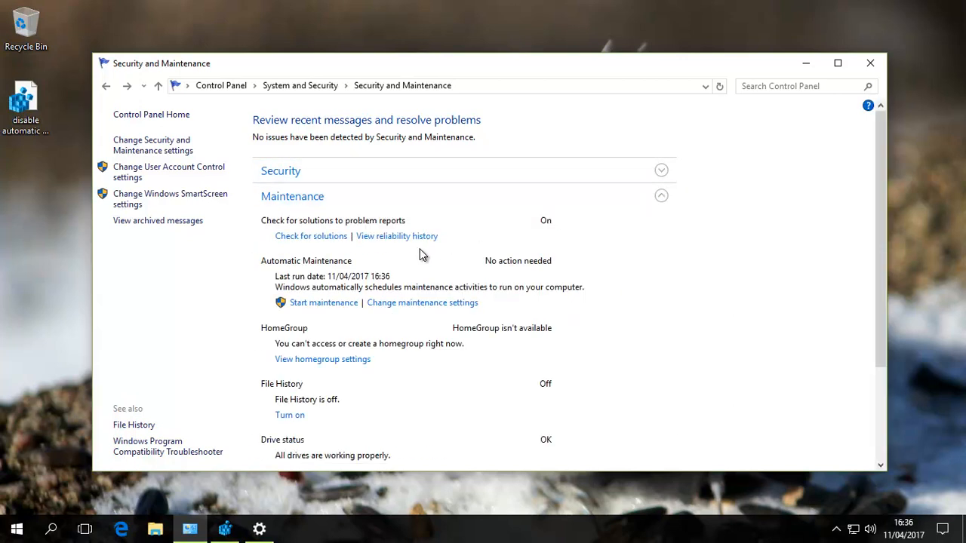
pyautogui.moveTo(324, 303)
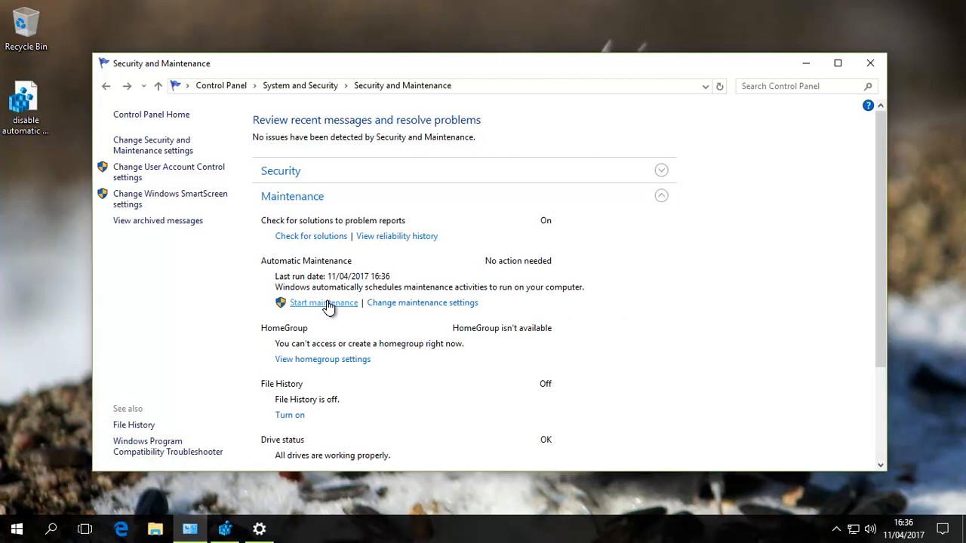
pyautogui.moveTo(411, 308)
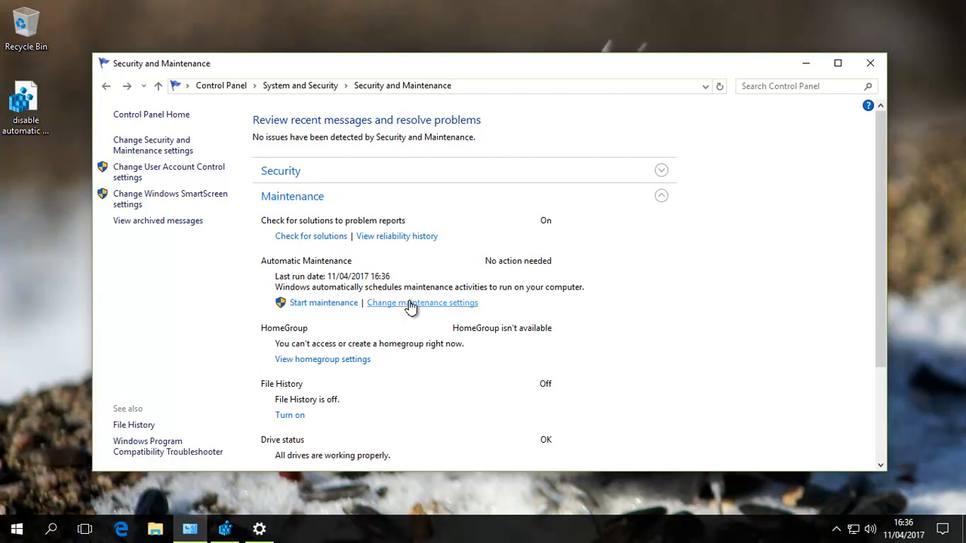
pyautogui.moveTo(411, 305)
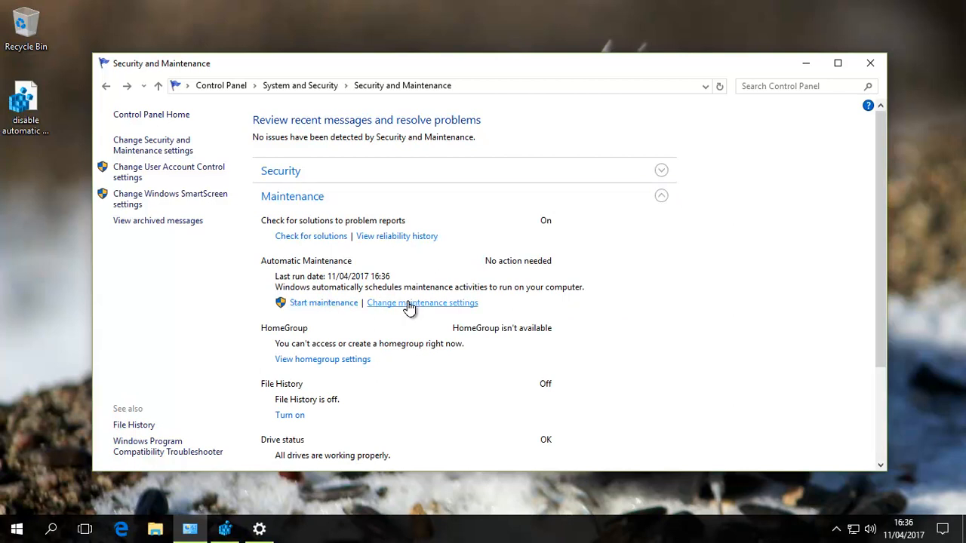
pyautogui.moveTo(53, 504)
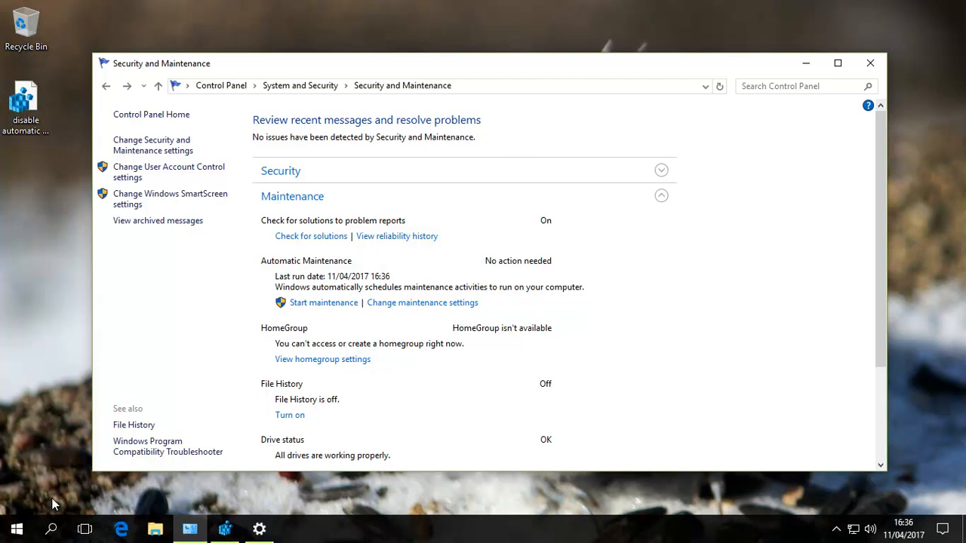
pyautogui.click(17, 528)
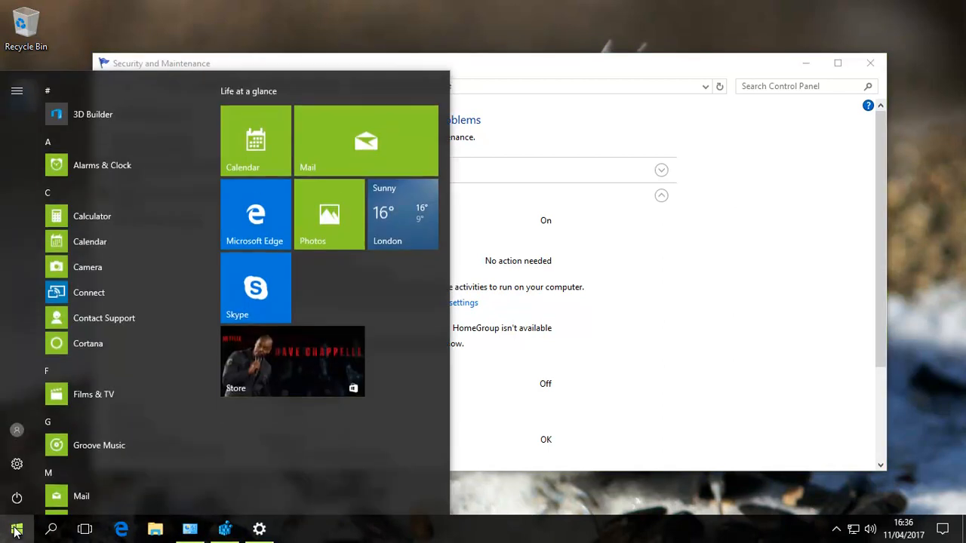
pyautogui.write('co')
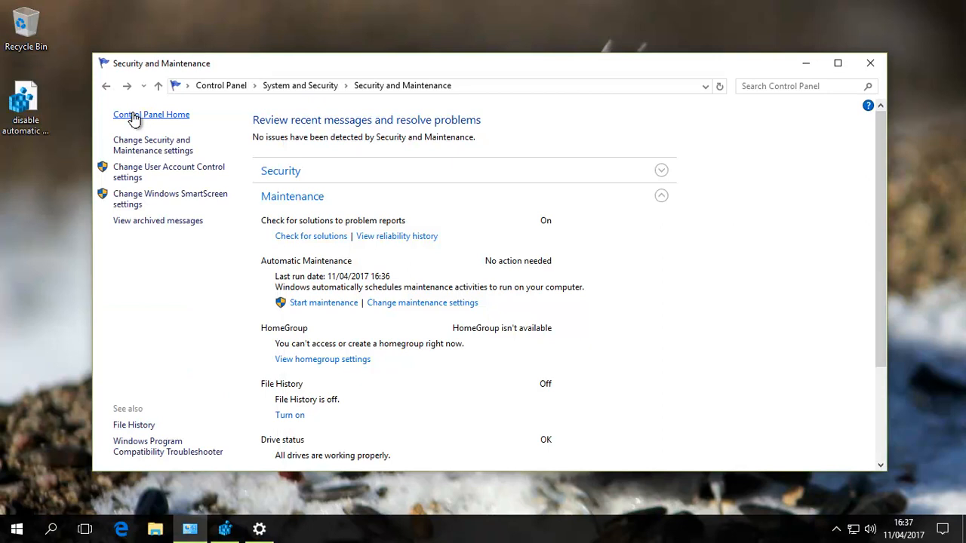
pyautogui.click(299, 85)
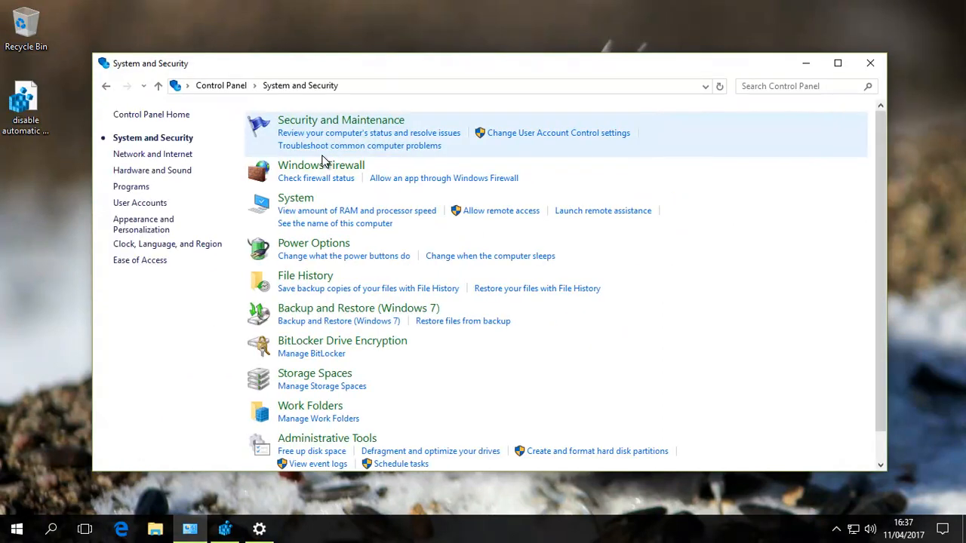
pyautogui.moveTo(340, 120)
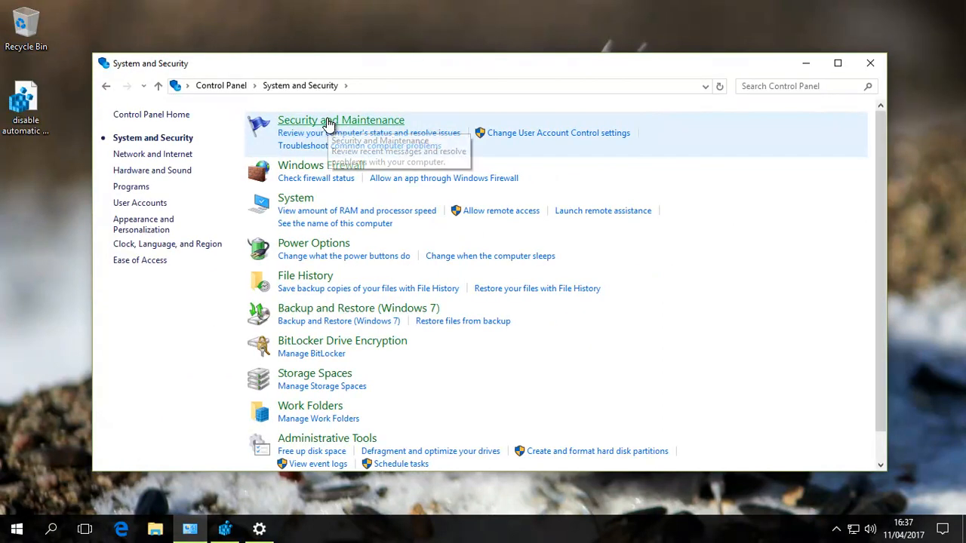
pyautogui.click(341, 120)
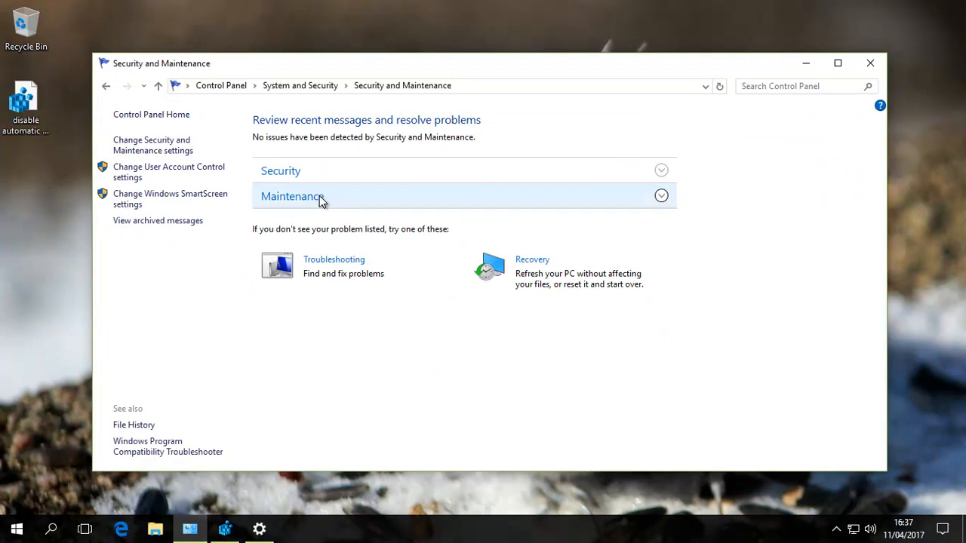
pyautogui.click(292, 196)
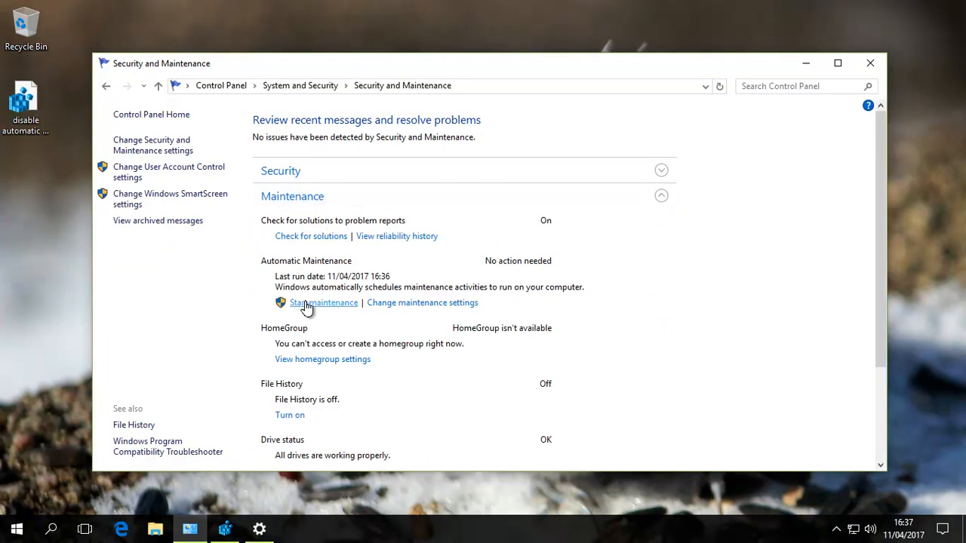
pyautogui.moveTo(314, 308)
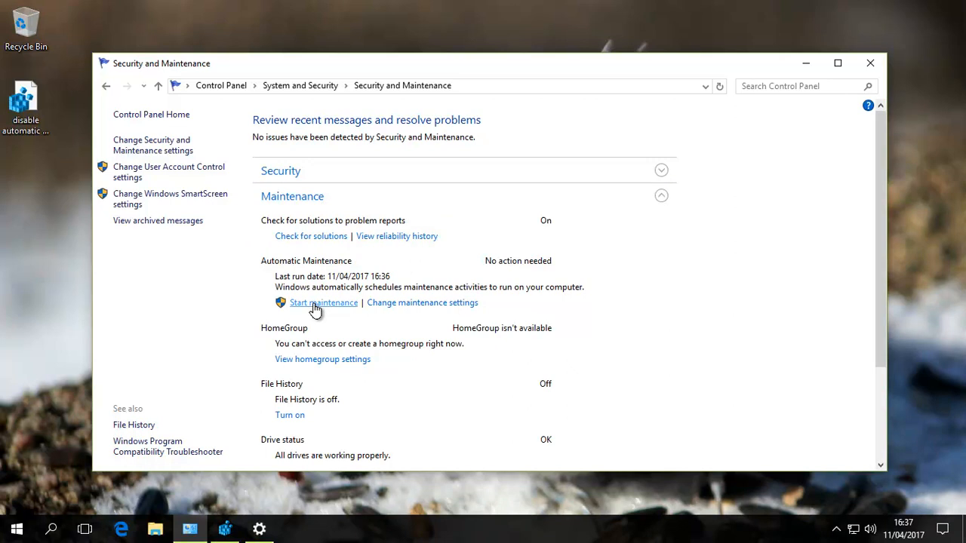
pyautogui.moveTo(313, 308)
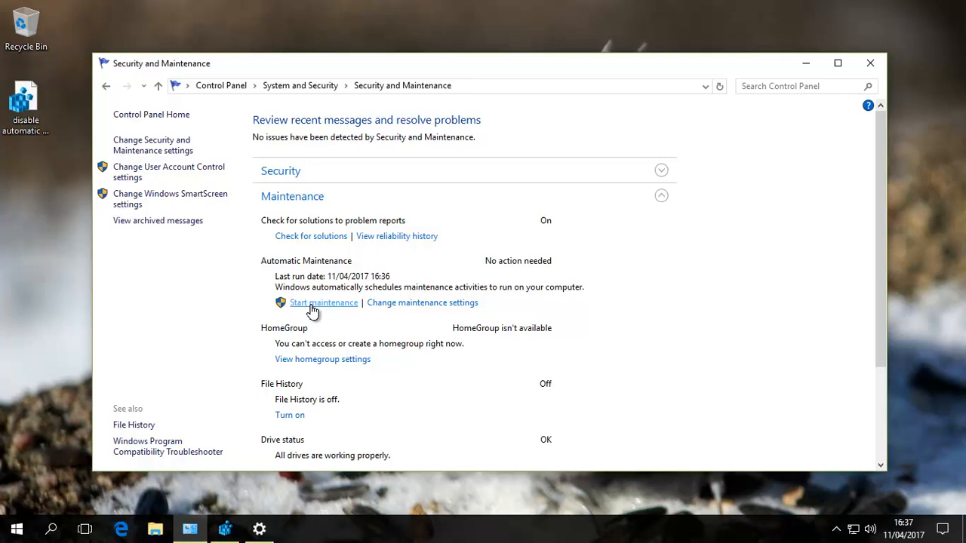
pyautogui.moveTo(312, 312)
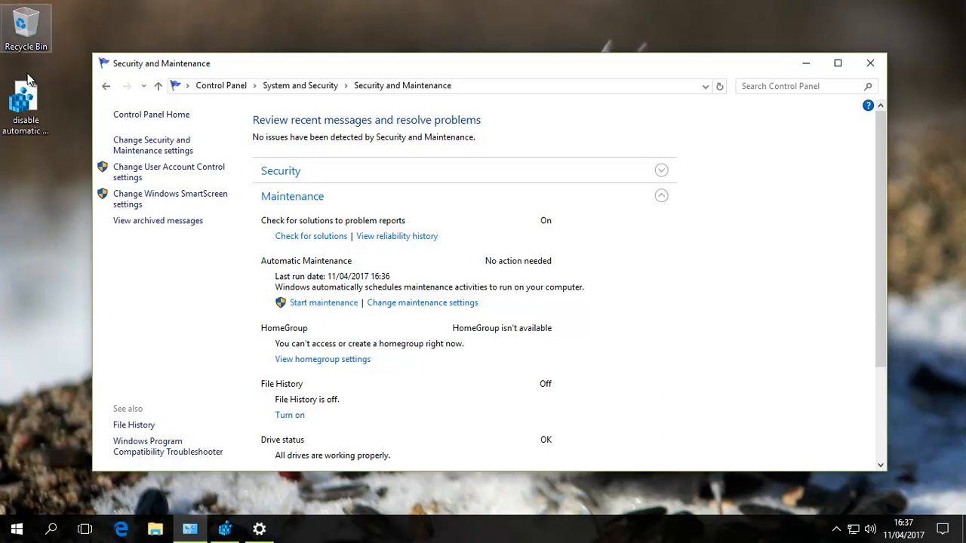
pyautogui.click(25, 98)
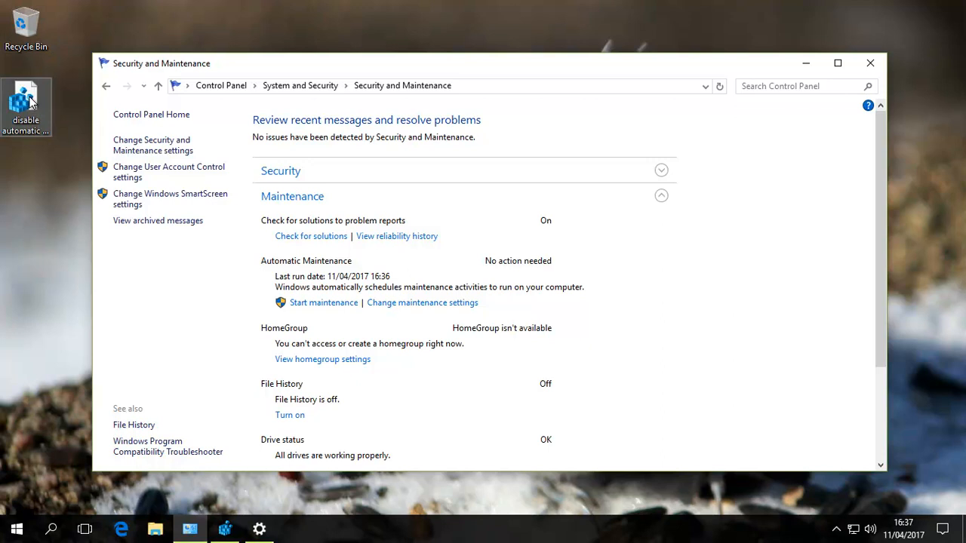
pyautogui.moveTo(32, 102)
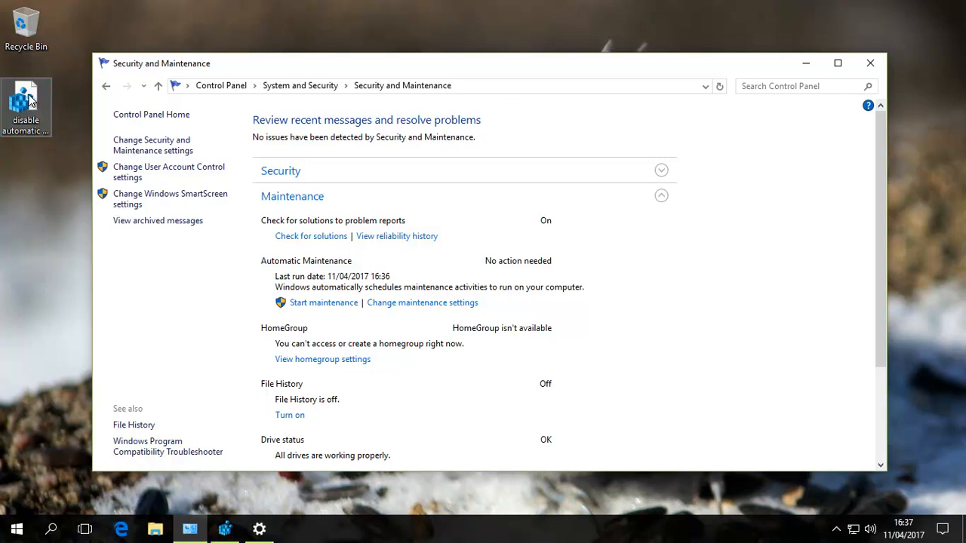
pyautogui.moveTo(28, 100)
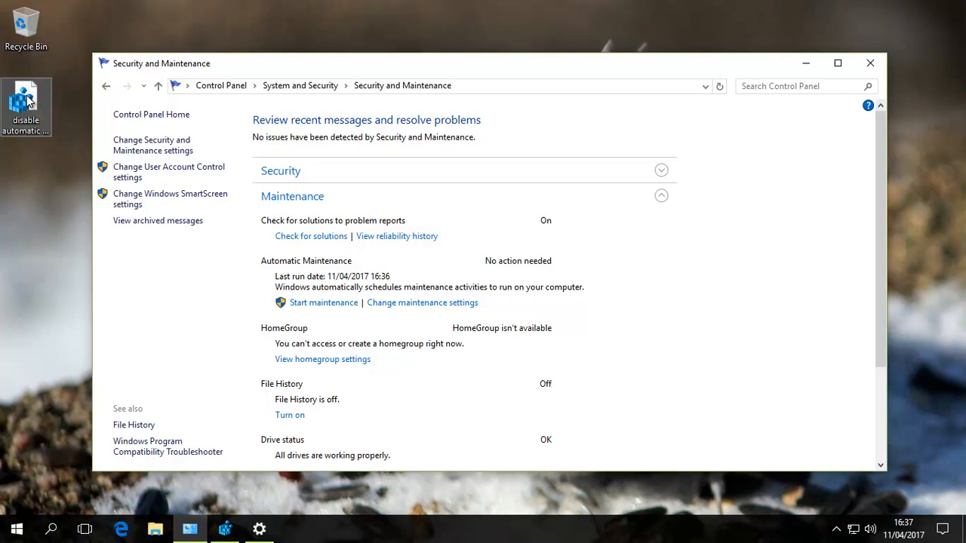
pyautogui.rightClick(26, 102)
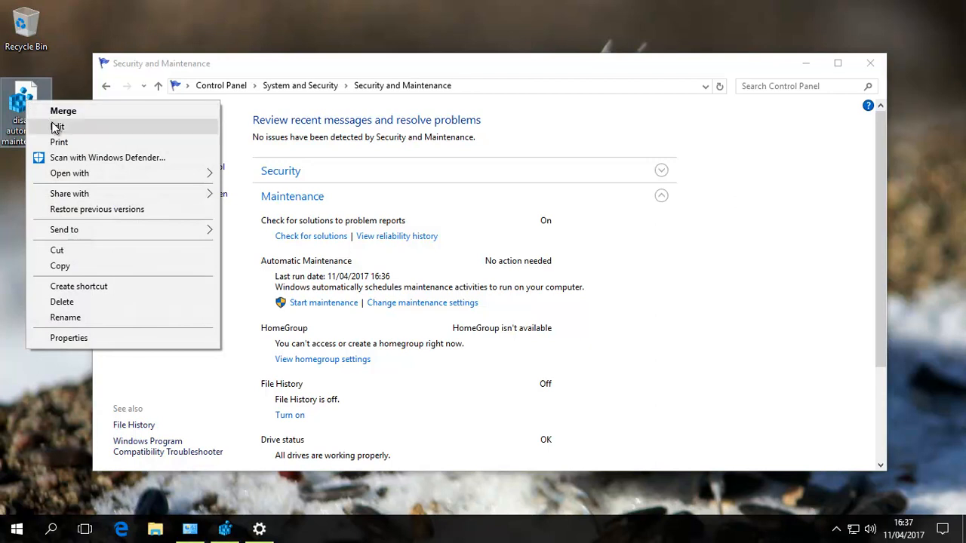
pyautogui.click(57, 126)
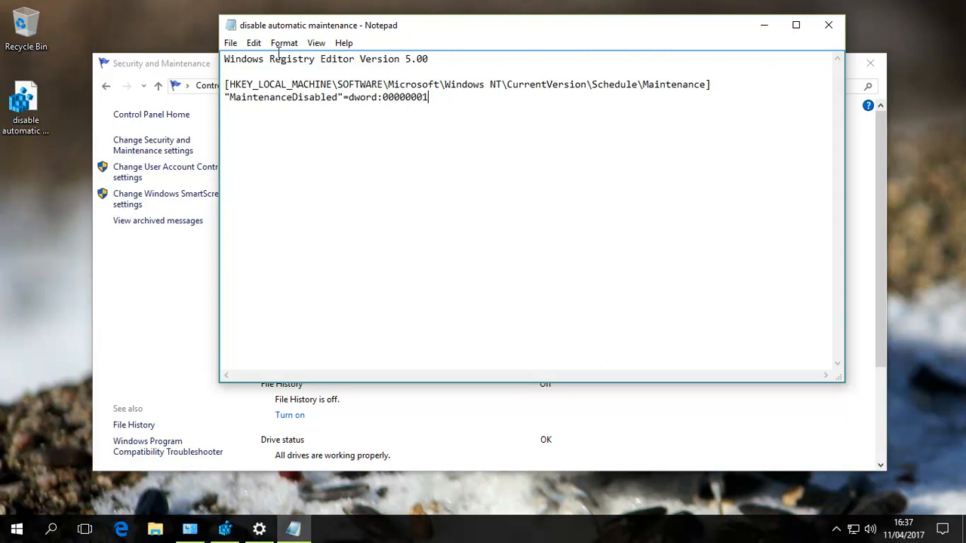
pyautogui.click(231, 43)
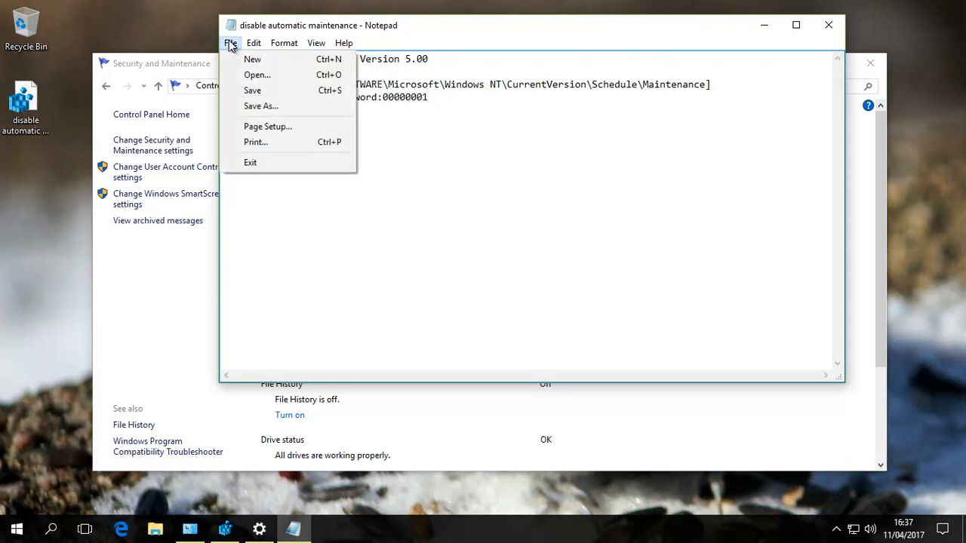
pyautogui.moveTo(252, 90)
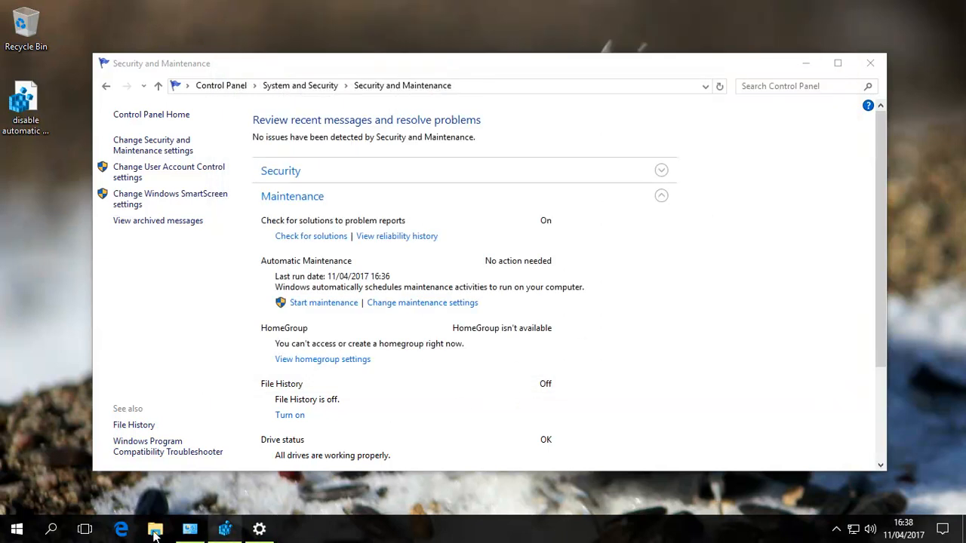
# Step: Launch regedit from Start and reach Schedule\Maintenance, where MaintenanceDisabled reads 0
pyautogui.click(17, 528)
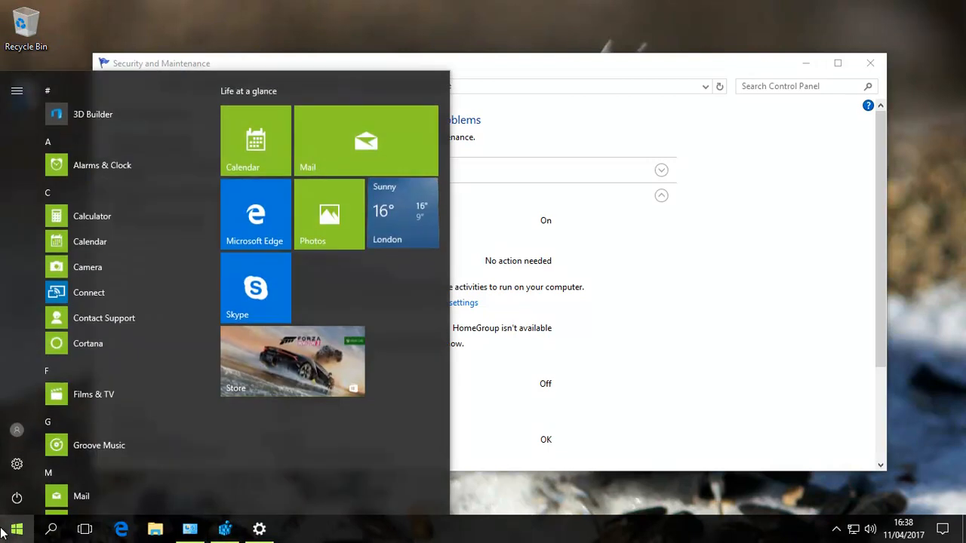
pyautogui.write('regedit')
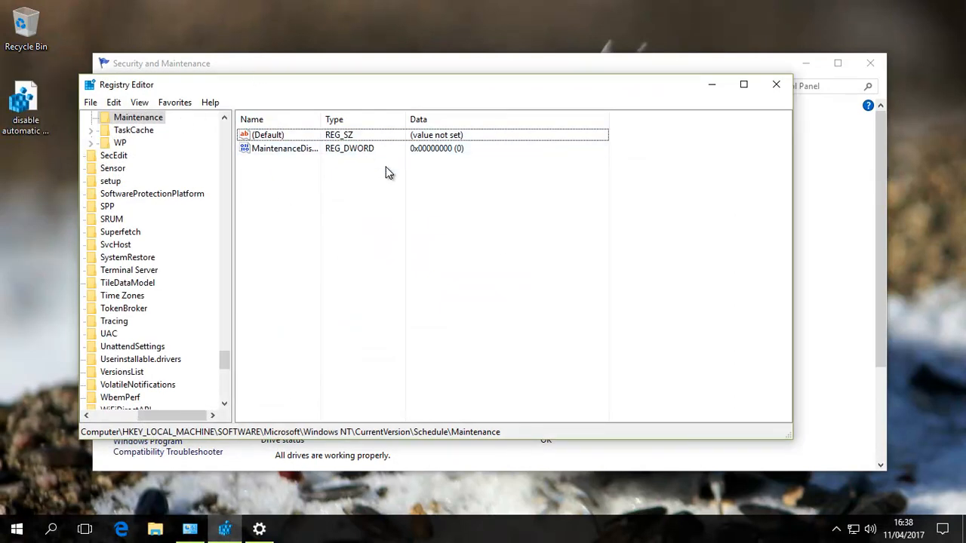
pyautogui.rightClick(23, 105)
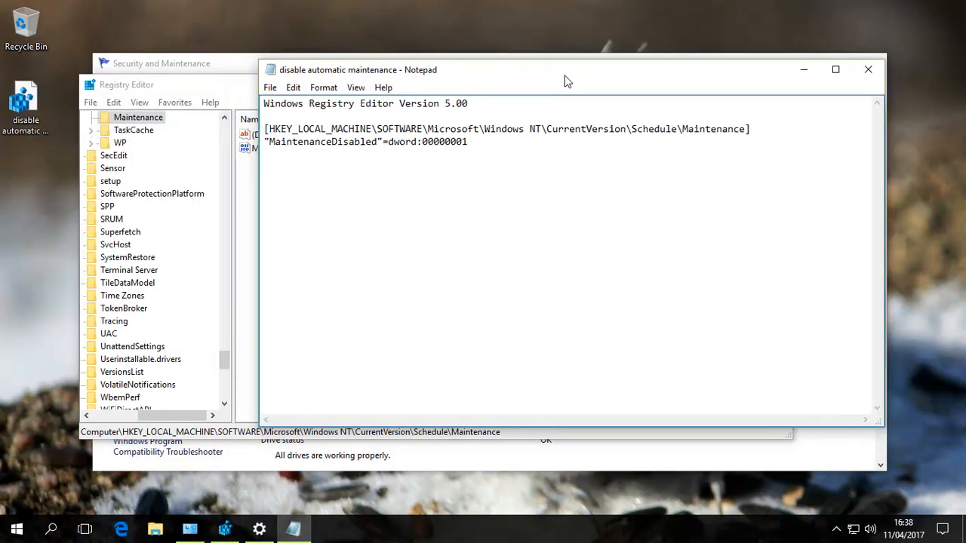
# Step: Move Notepad aside to compare the file's MaintenanceDisabled dword 1 with the registry's 0
pyautogui.moveTo(565, 70); pyautogui.dragTo(660, 44)
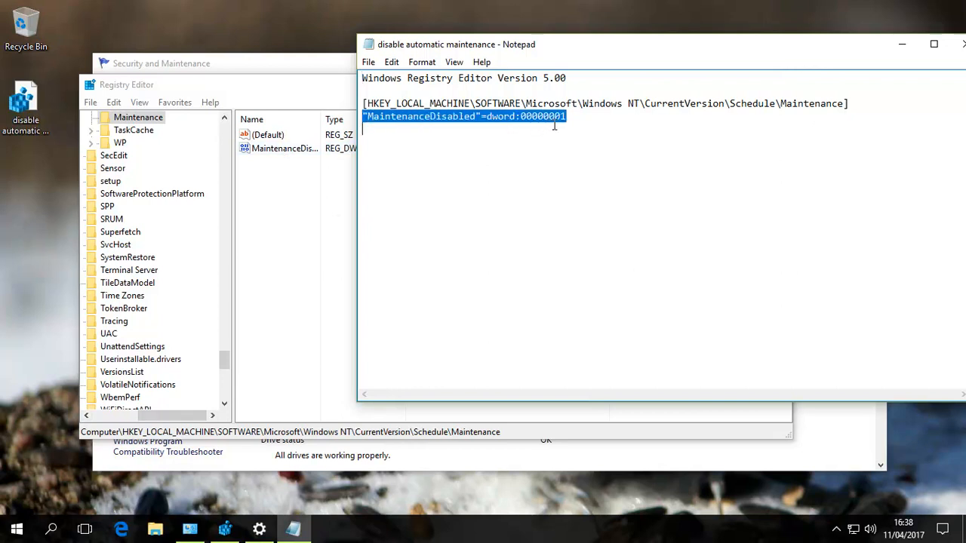
pyautogui.moveTo(319, 90)
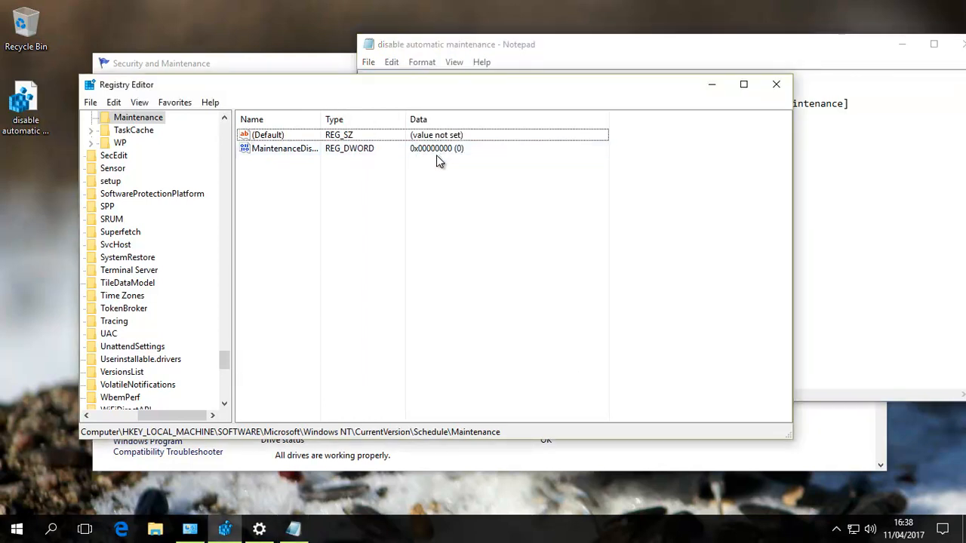
pyautogui.moveTo(579, 73)
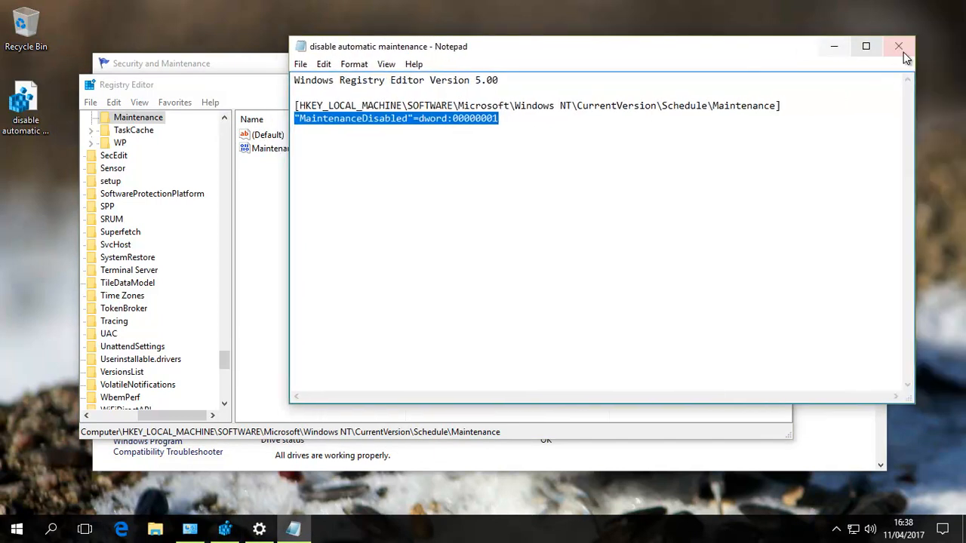
# Step: Close Notepad and merge the disable-maintenance .reg file, confirming UAC, warning and success
pyautogui.click(898, 46)
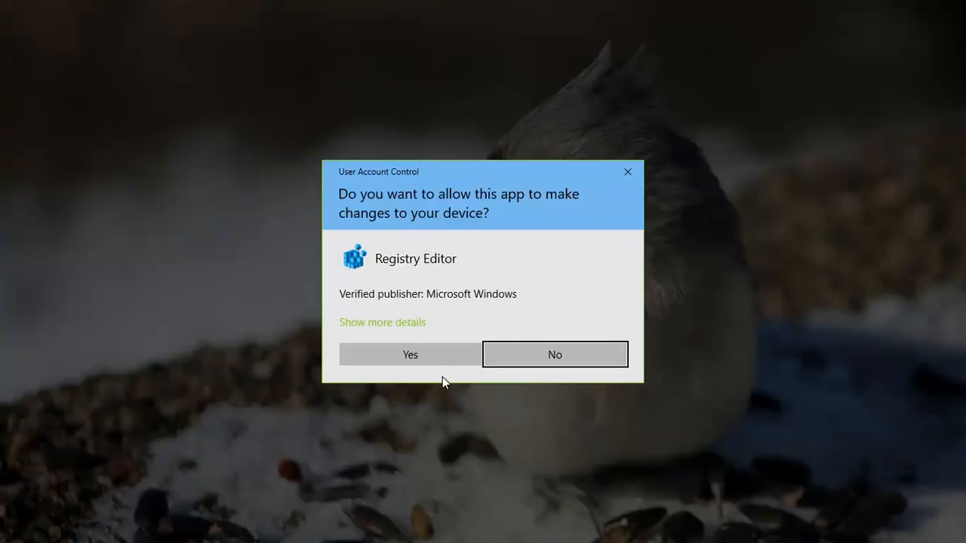
pyautogui.click(409, 354)
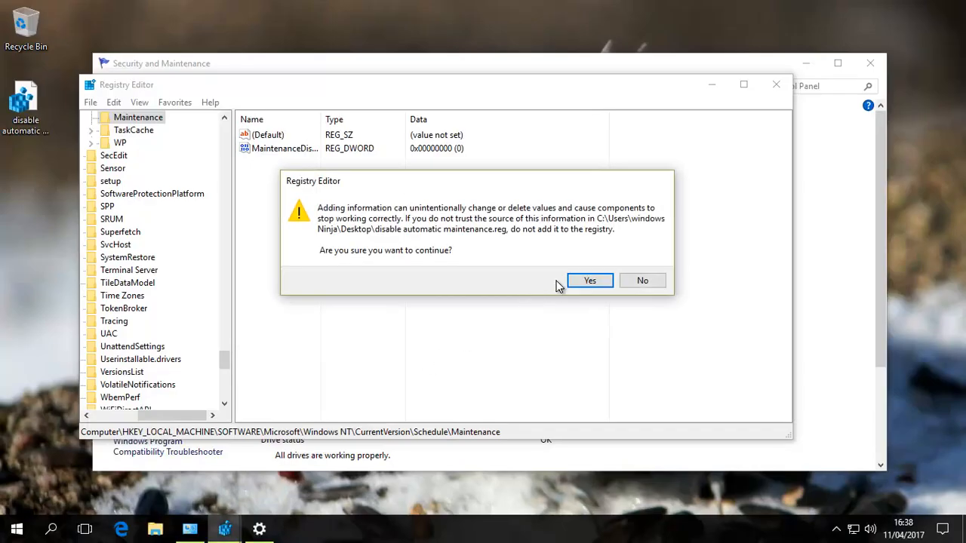
pyautogui.click(590, 280)
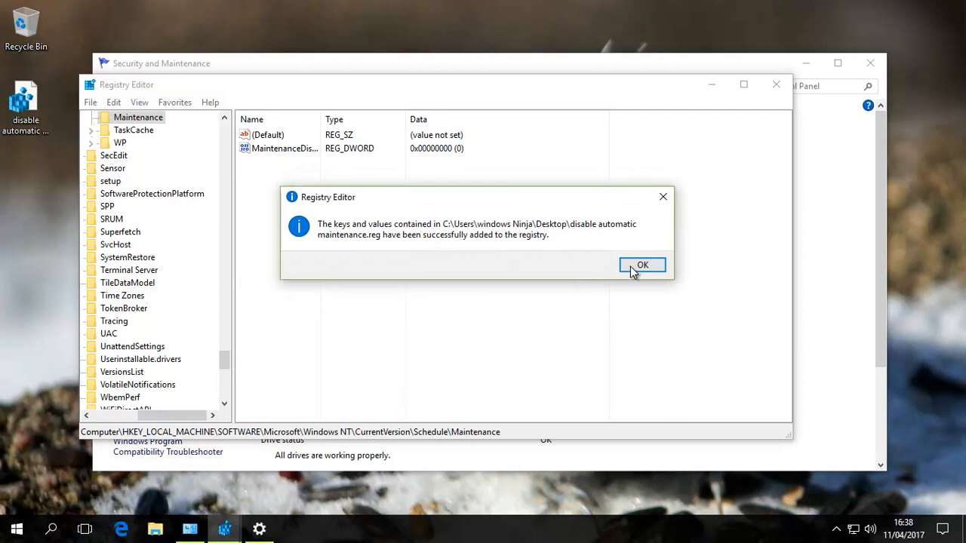
pyautogui.click(642, 265)
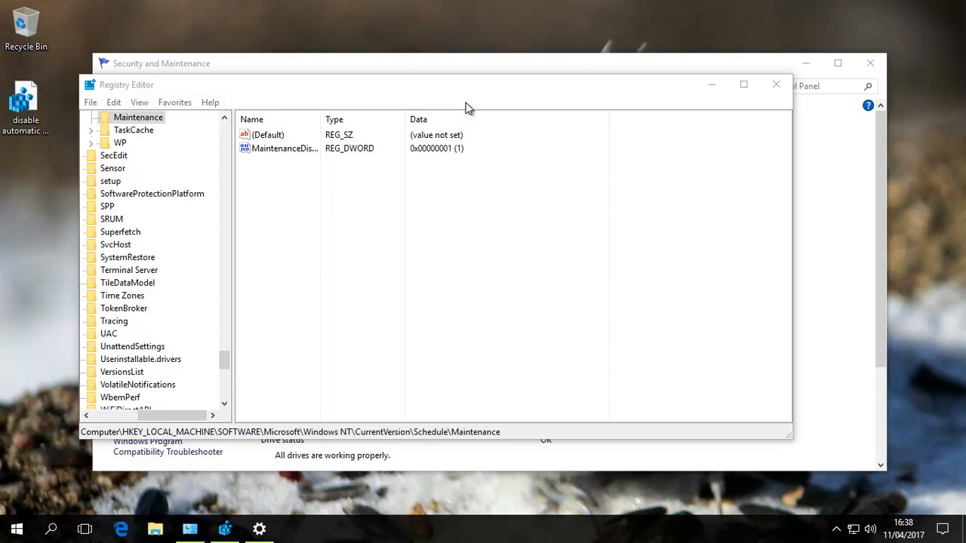
# Step: Select the Maintenance key and check MaintenanceDisabled is 1, closing its menu unchanged
pyautogui.click(285, 147)
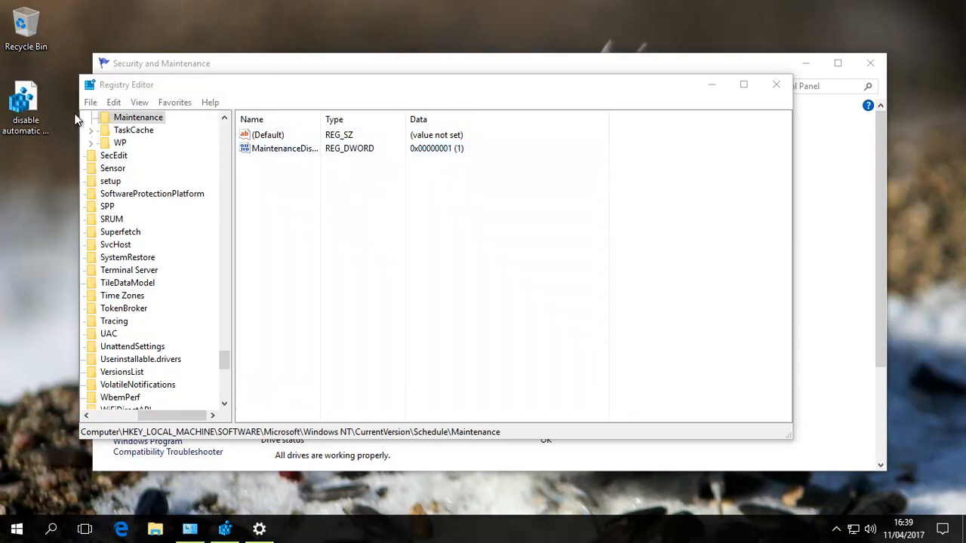
pyautogui.moveTo(25, 98)
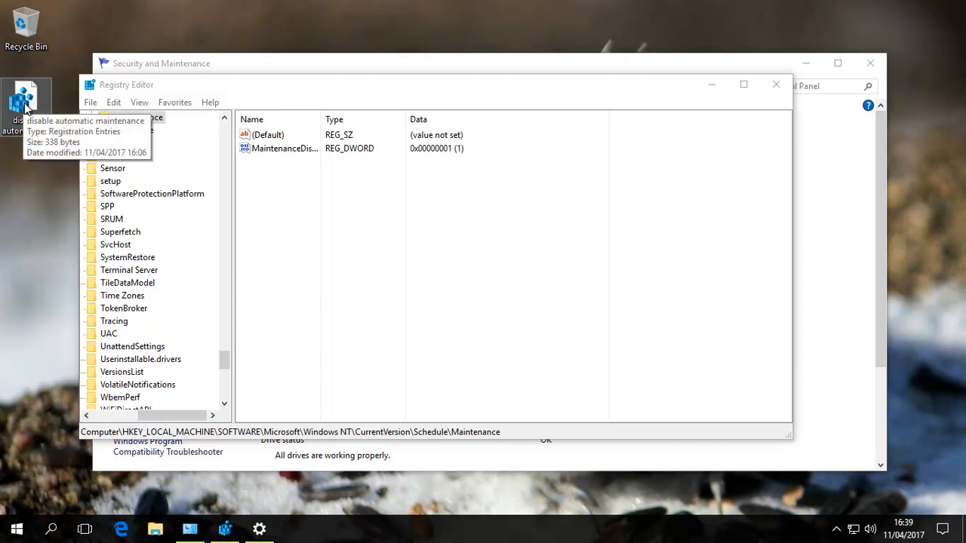
pyautogui.click(284, 148)
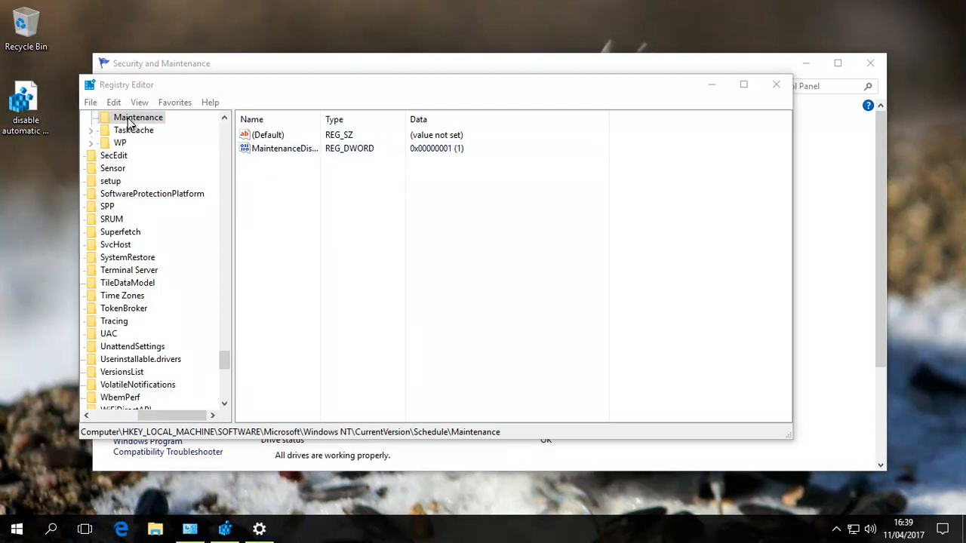
pyautogui.rightClick(137, 117)
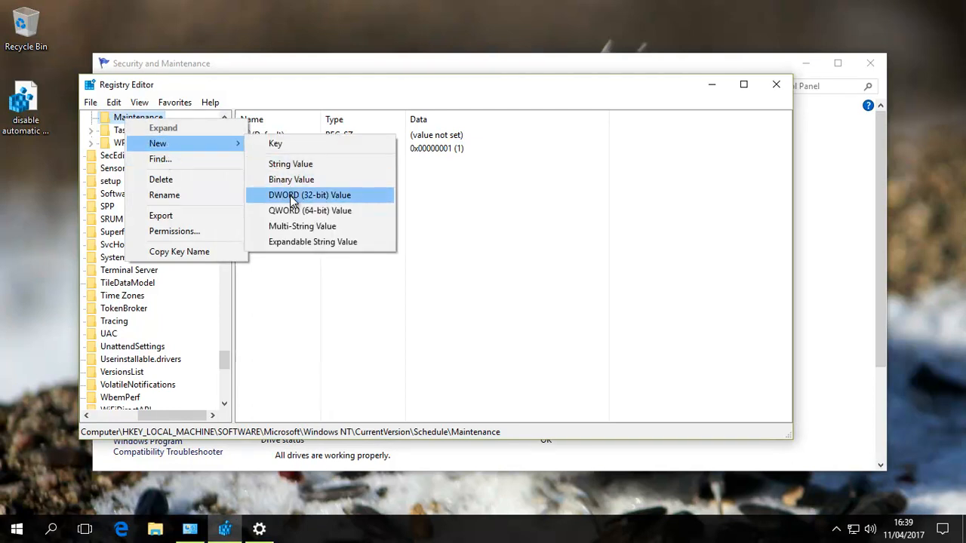
pyautogui.moveTo(370, 179)
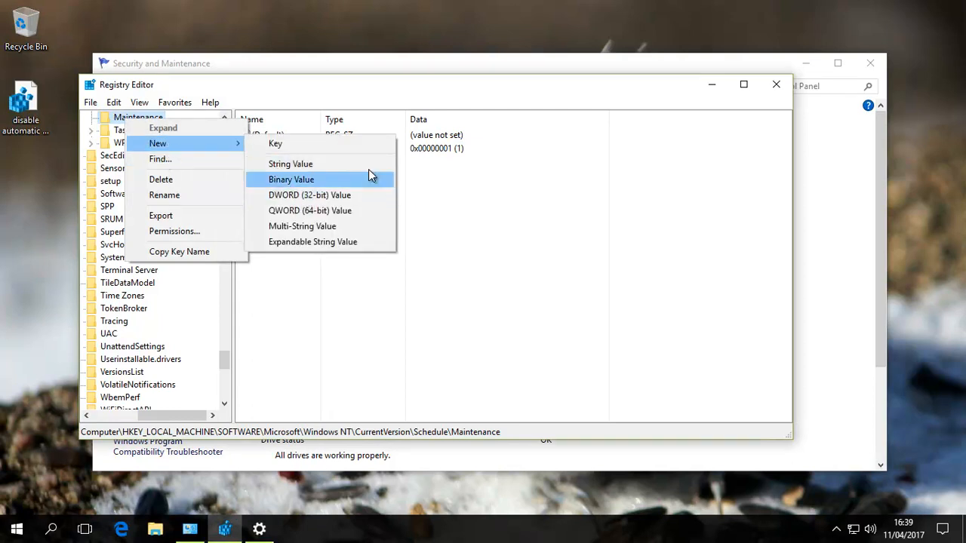
pyautogui.click(309, 195)
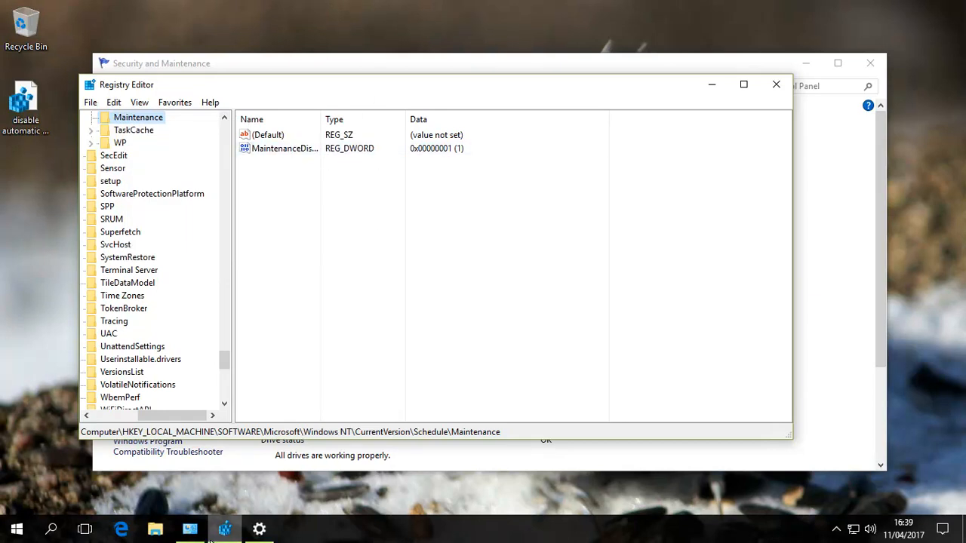
pyautogui.moveTo(190, 528)
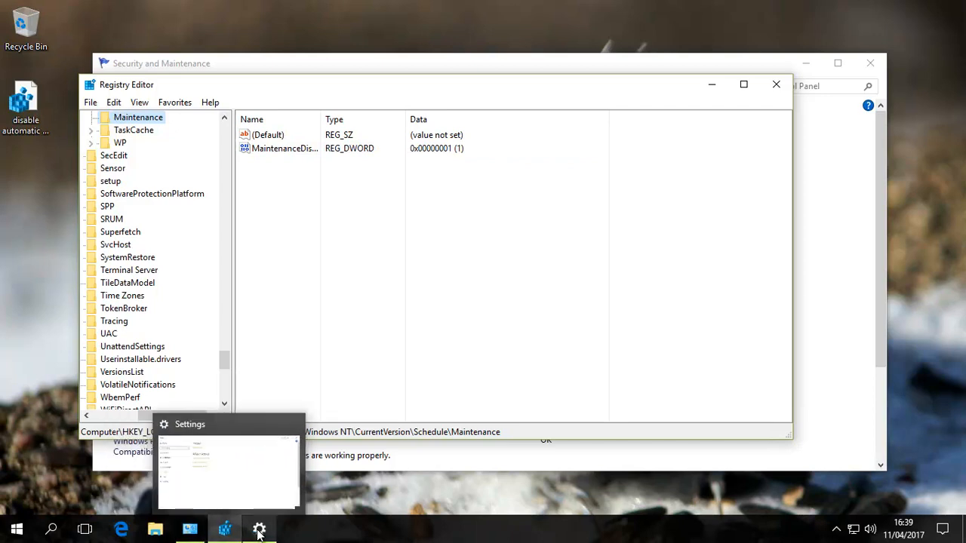
pyautogui.click(189, 528)
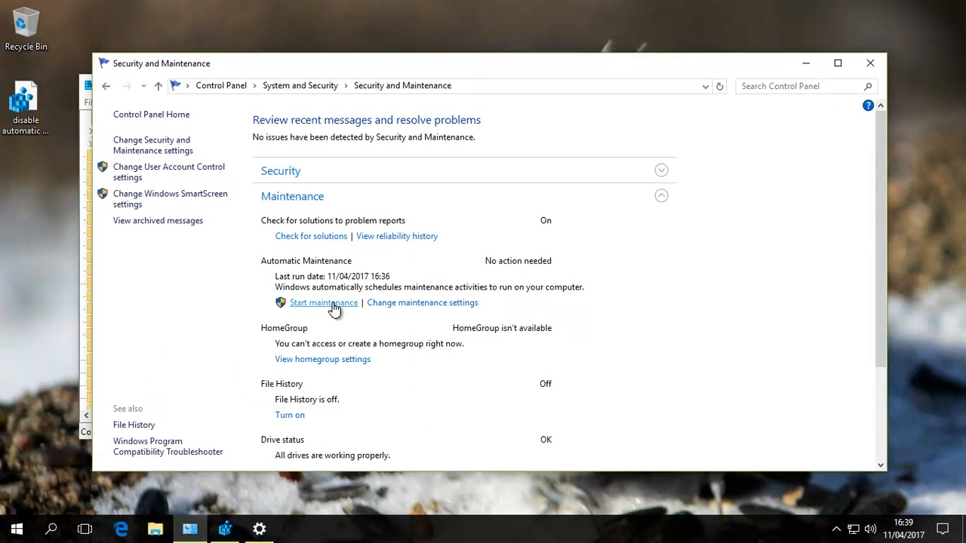
pyautogui.moveTo(326, 308)
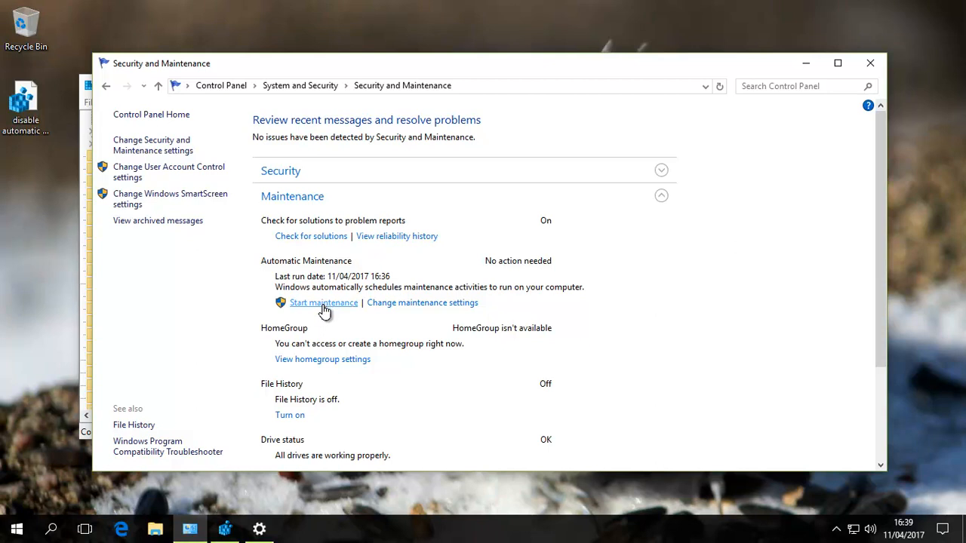
pyautogui.moveTo(323, 324)
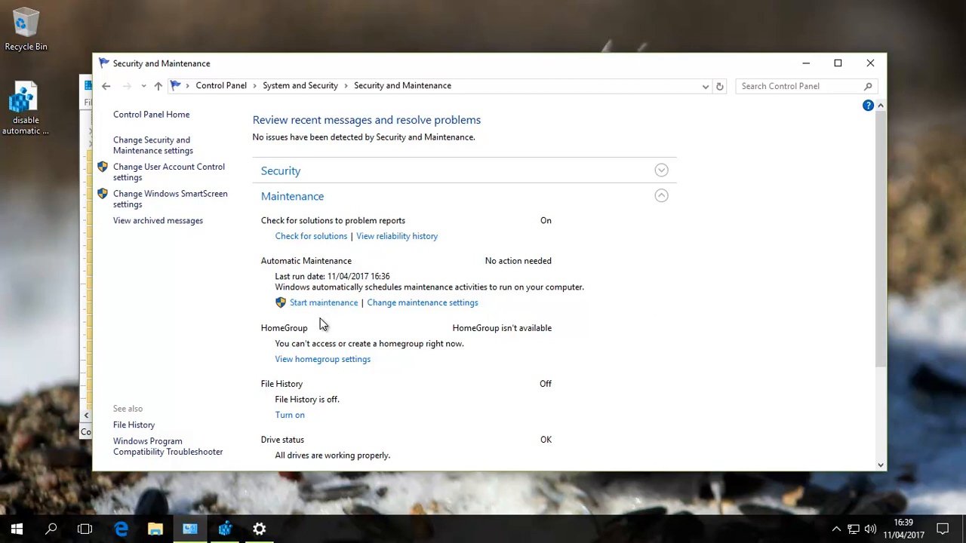
pyautogui.moveTo(320, 335)
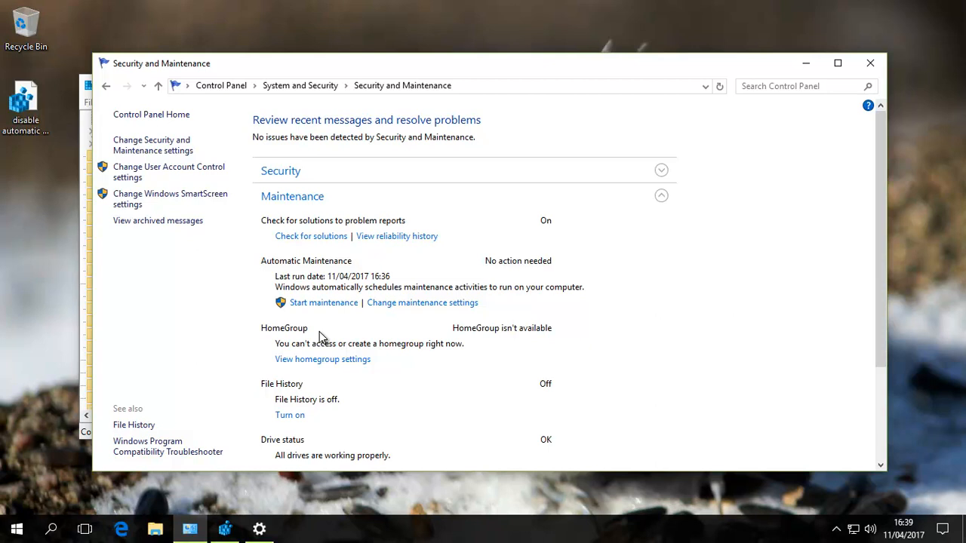
pyautogui.moveTo(420, 398)
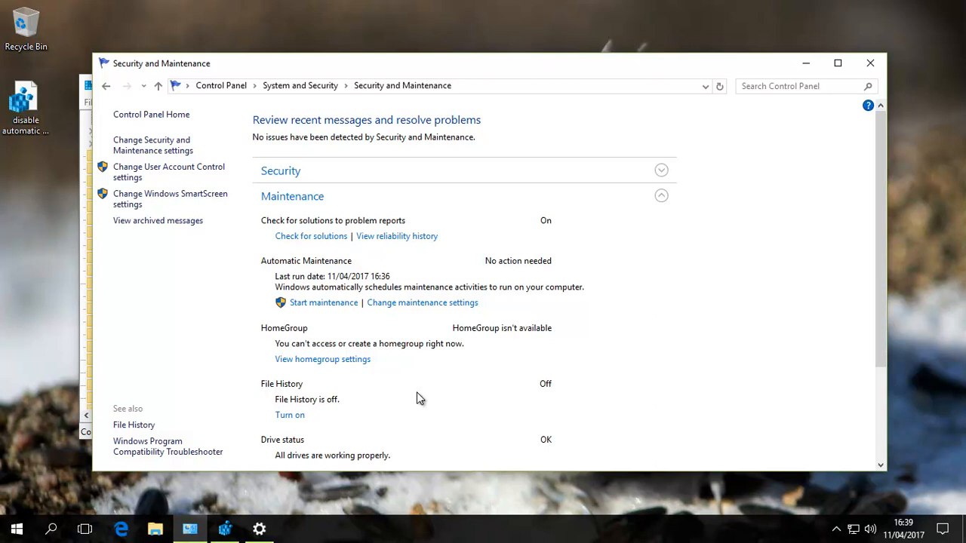
pyautogui.moveTo(427, 376)
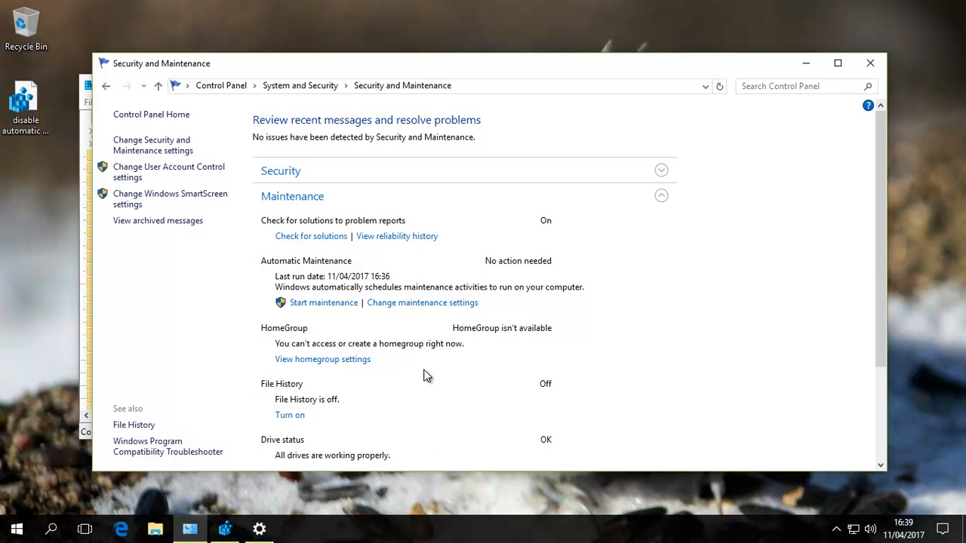
pyautogui.moveTo(370, 229)
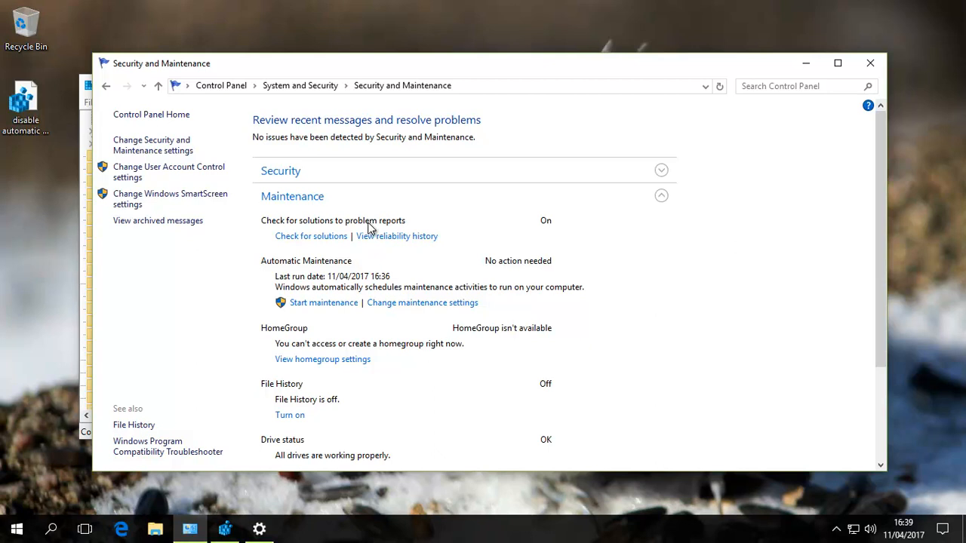
pyautogui.moveTo(357, 293)
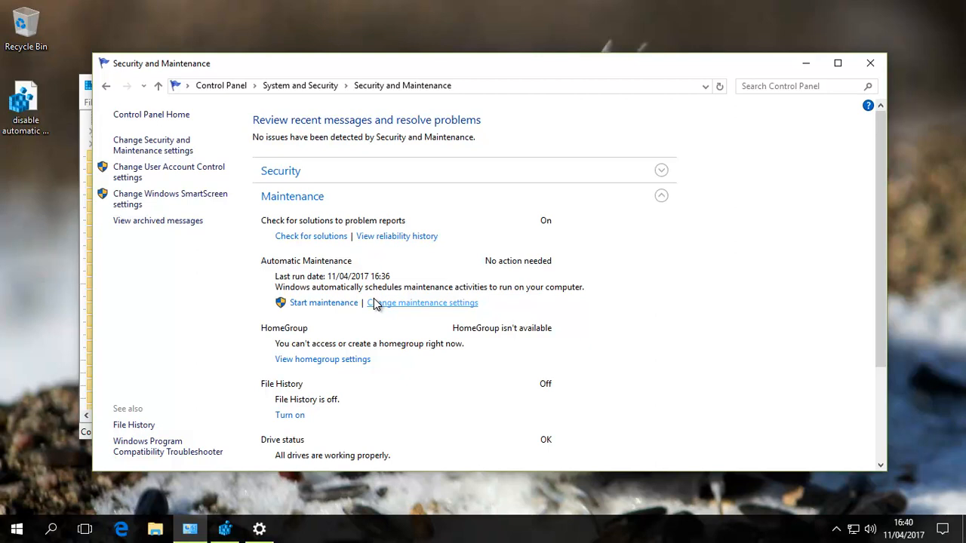
pyautogui.moveTo(272, 507)
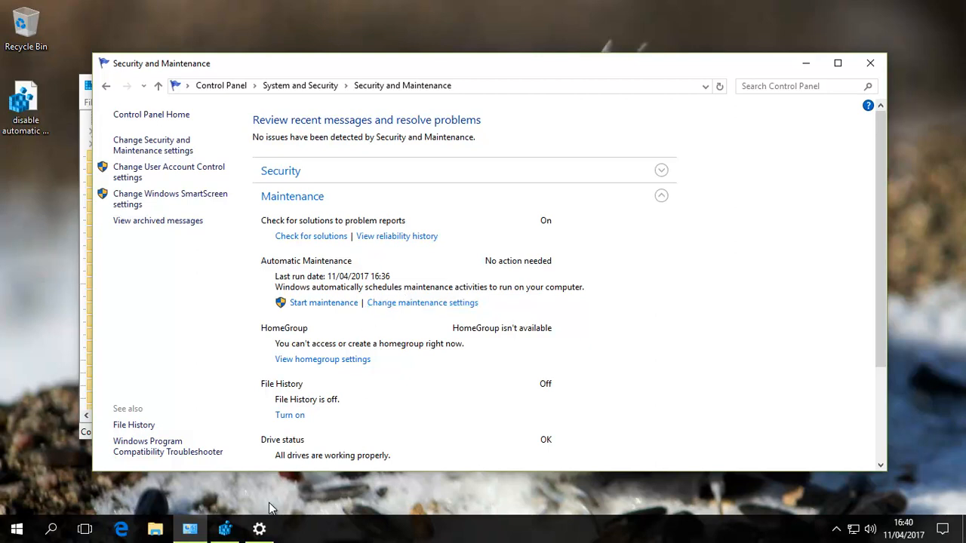
pyautogui.moveTo(153, 172)
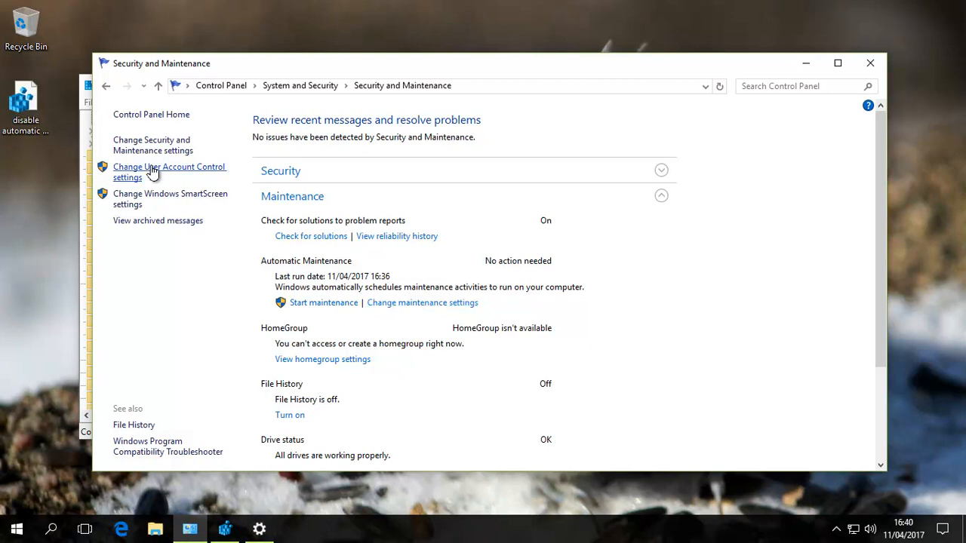
# Step: Edit the .reg file to change MaintenanceDisabled from dword 1 to 0 and start merging it
pyautogui.rightClick(25, 106)
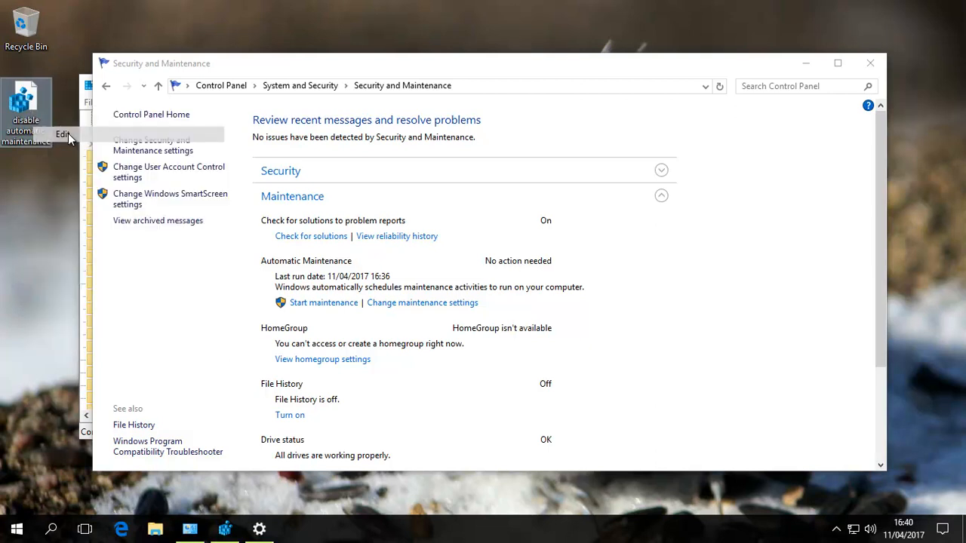
pyautogui.doubleClick(25, 106)
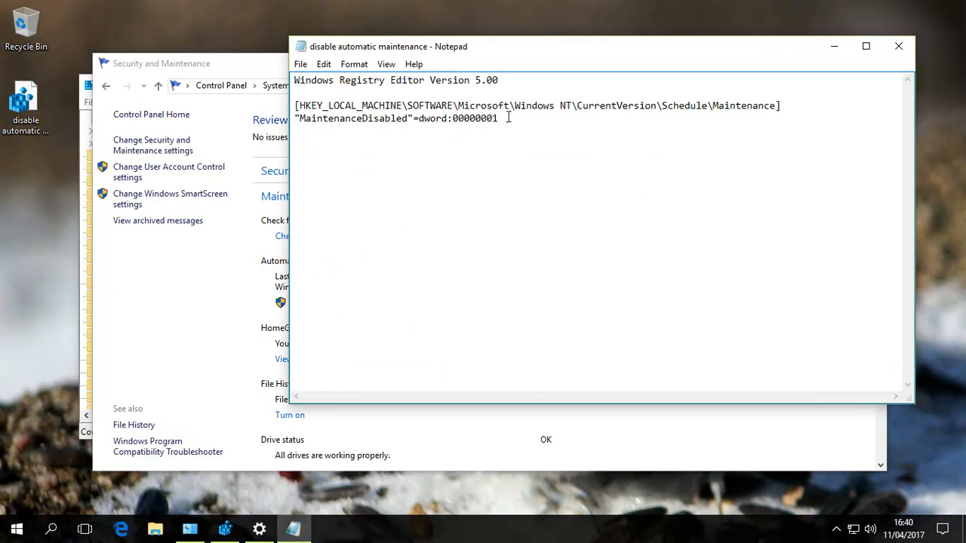
pyautogui.press('Backspace')
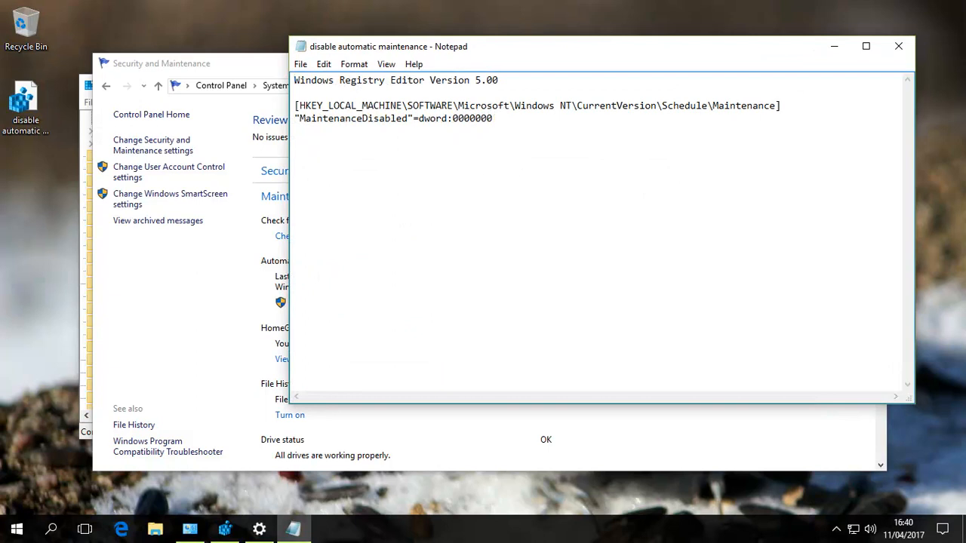
pyautogui.click(301, 63)
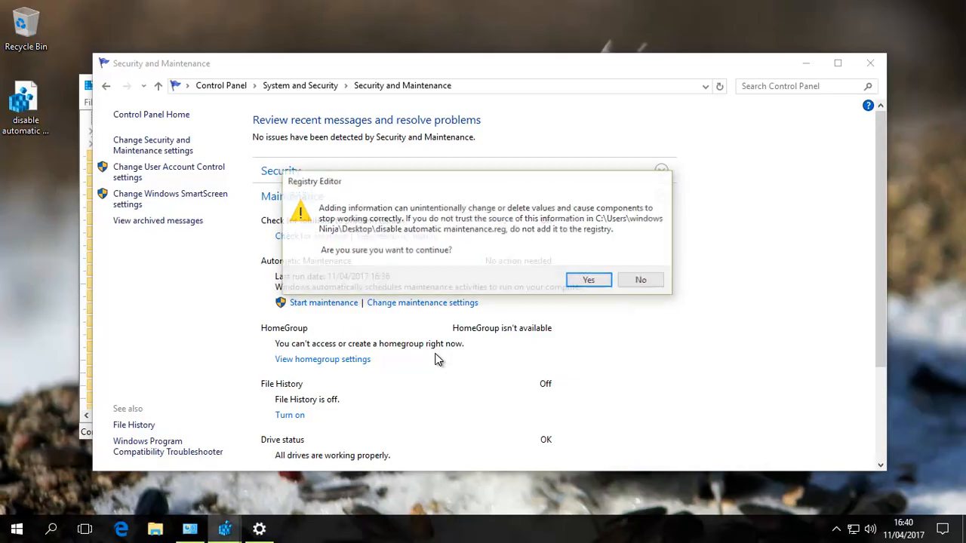
# Step: Confirm merging the edited file and dismiss the success message
pyautogui.click(587, 280)
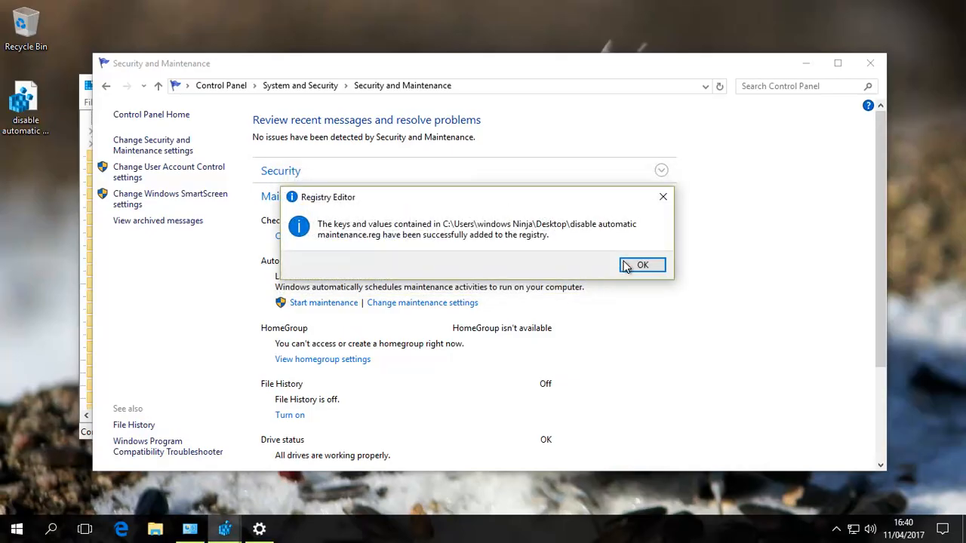
pyautogui.click(642, 265)
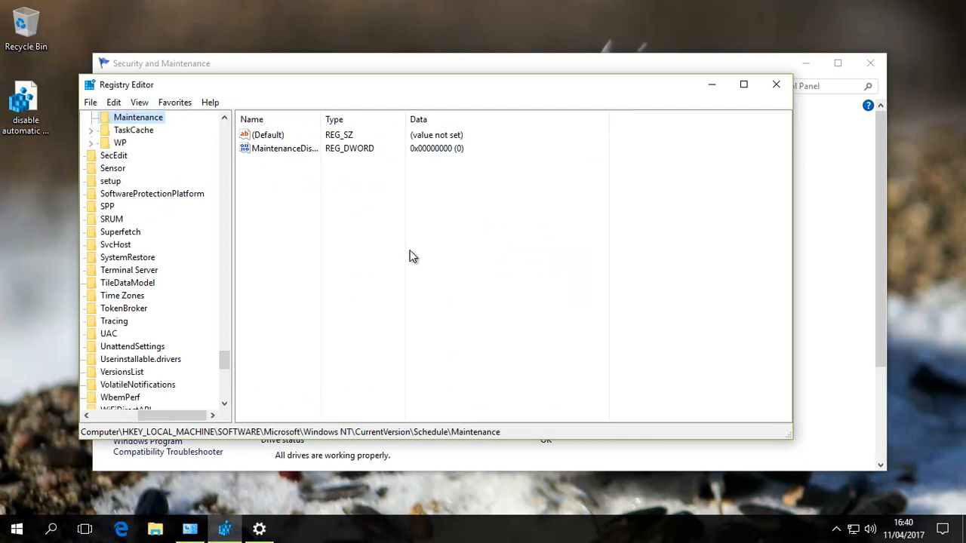
pyautogui.moveTo(776, 84)
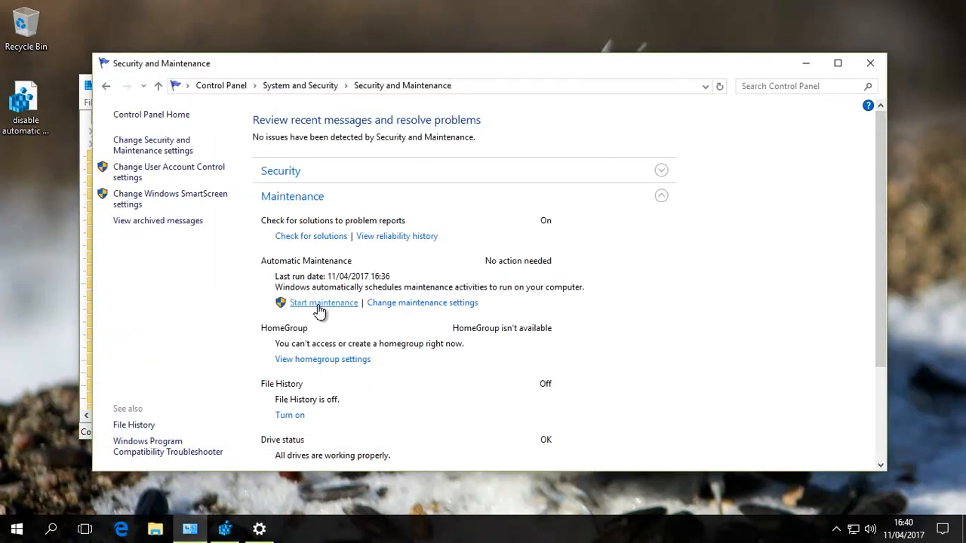
# Step: Start and then stop Automatic Maintenance, updating the last run to 16:40
pyautogui.click(323, 302)
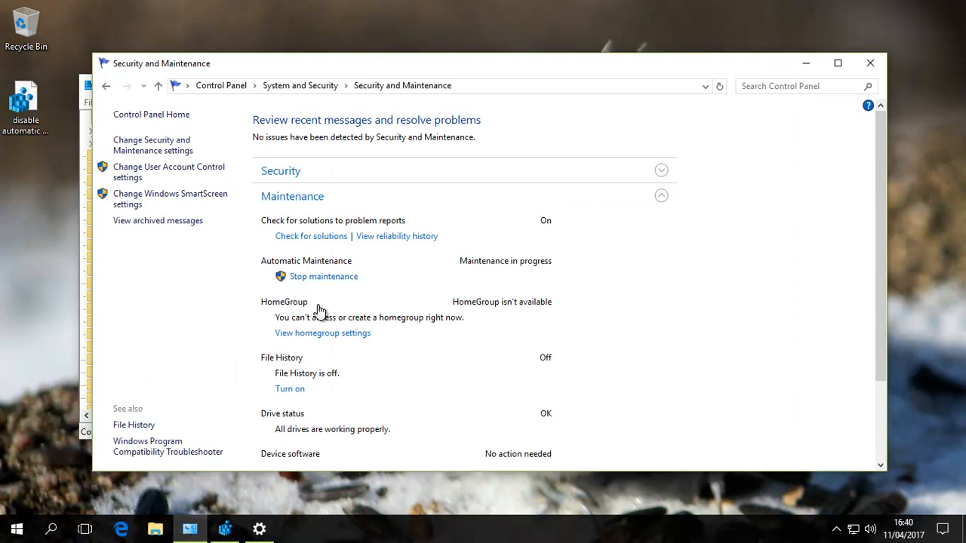
pyautogui.moveTo(344, 271)
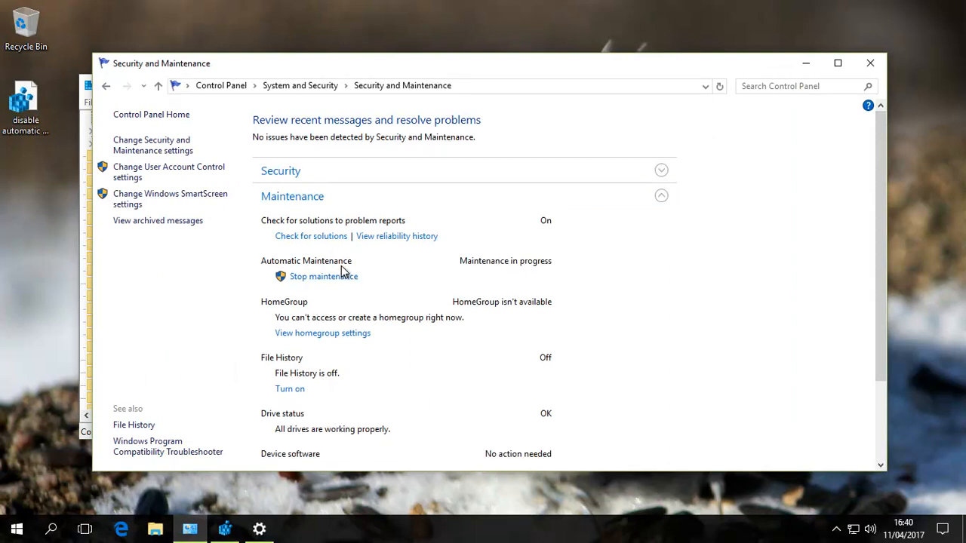
pyautogui.click(323, 276)
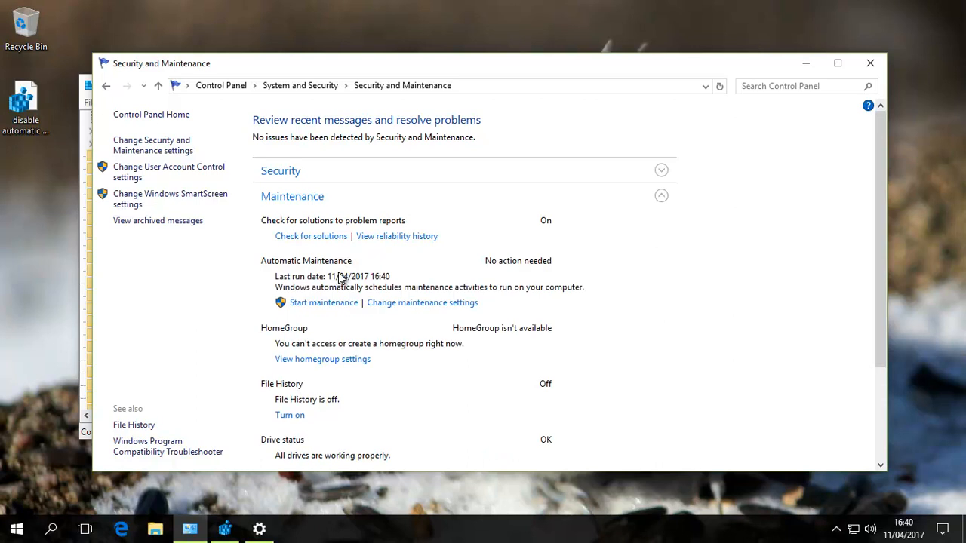
pyautogui.moveTo(456, 294)
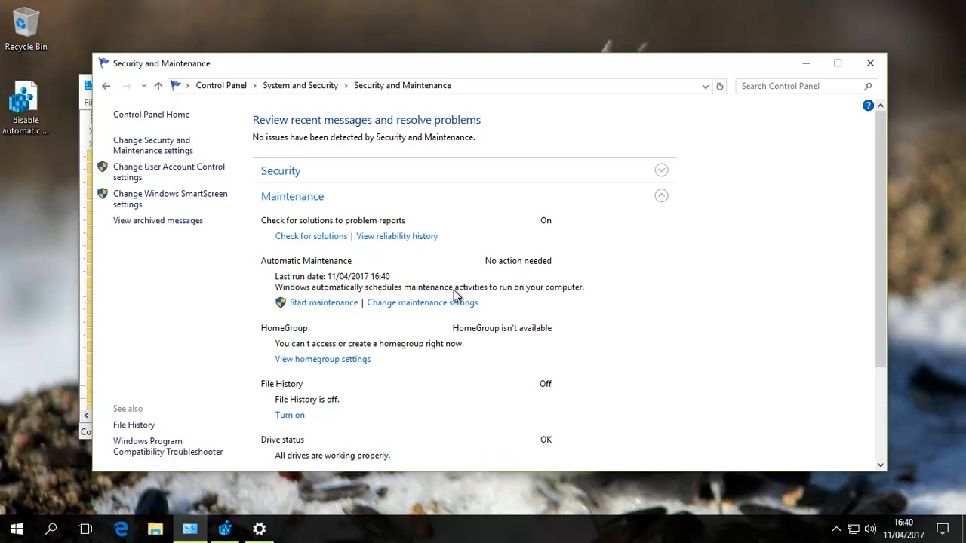
pyautogui.moveTo(421, 302)
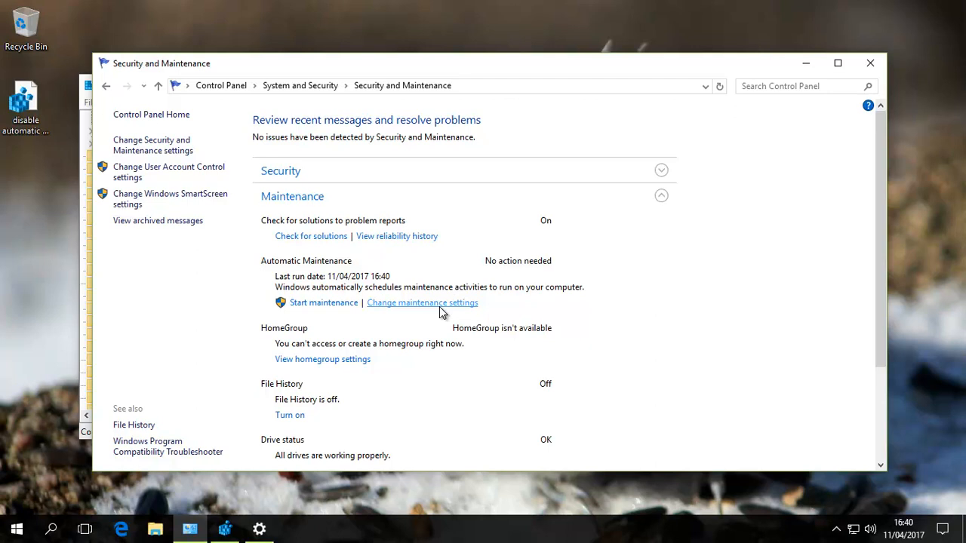
pyautogui.moveTo(443, 317)
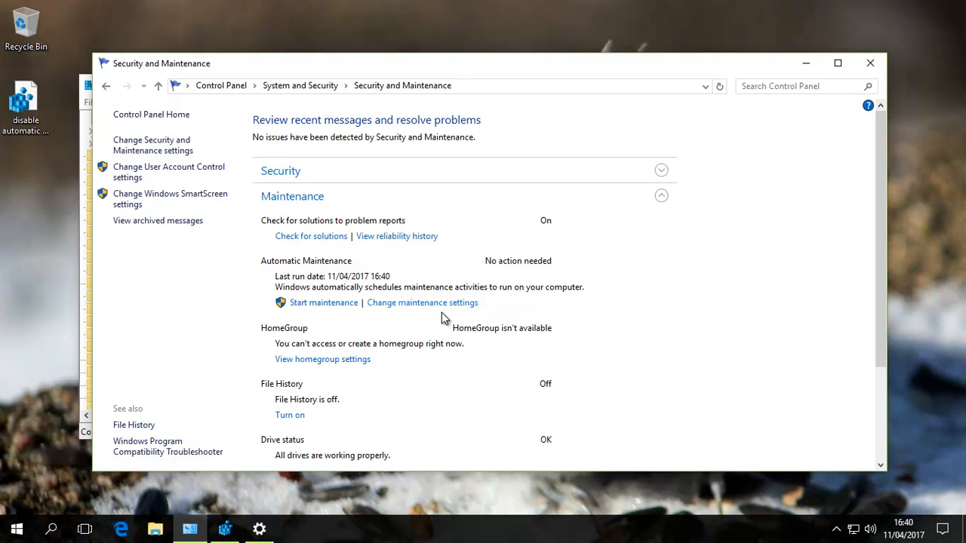